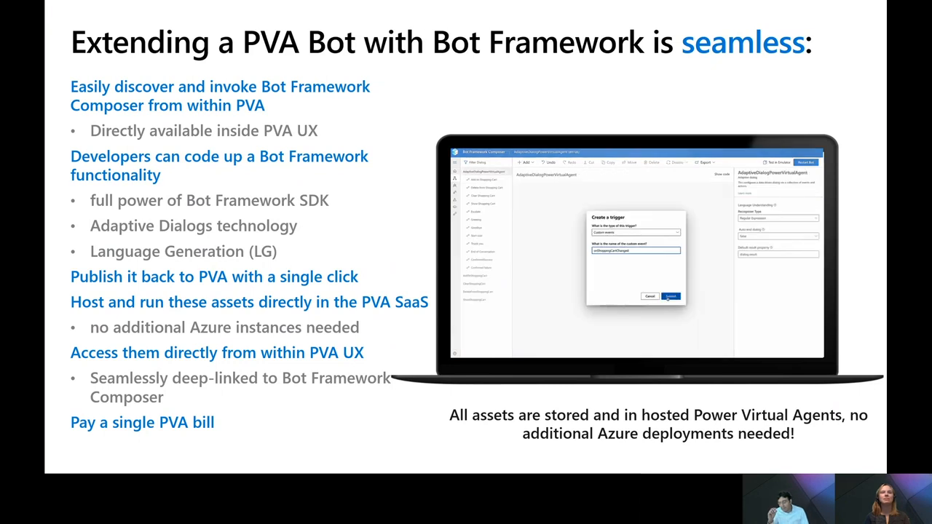
Step: Switch repeatedly between views in the Power Virtual Agents portal
click(671, 297)
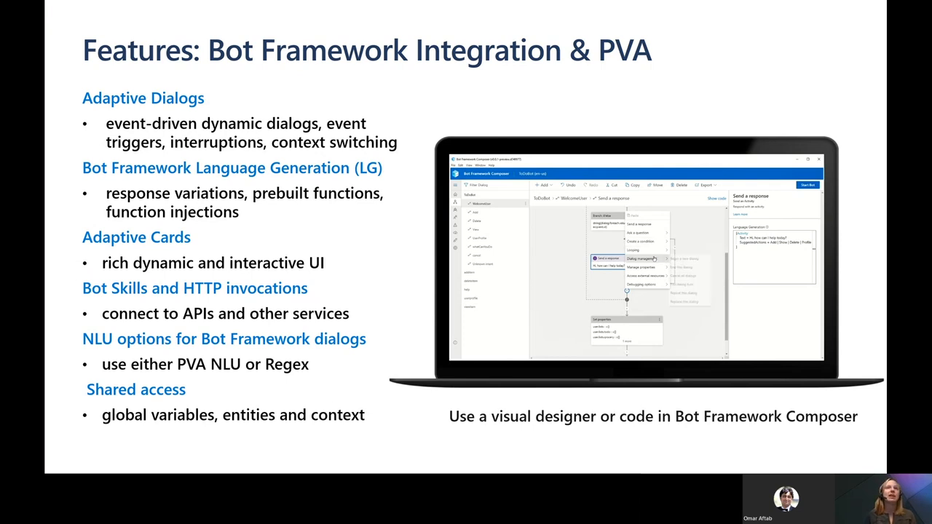
mouse_move(644, 268)
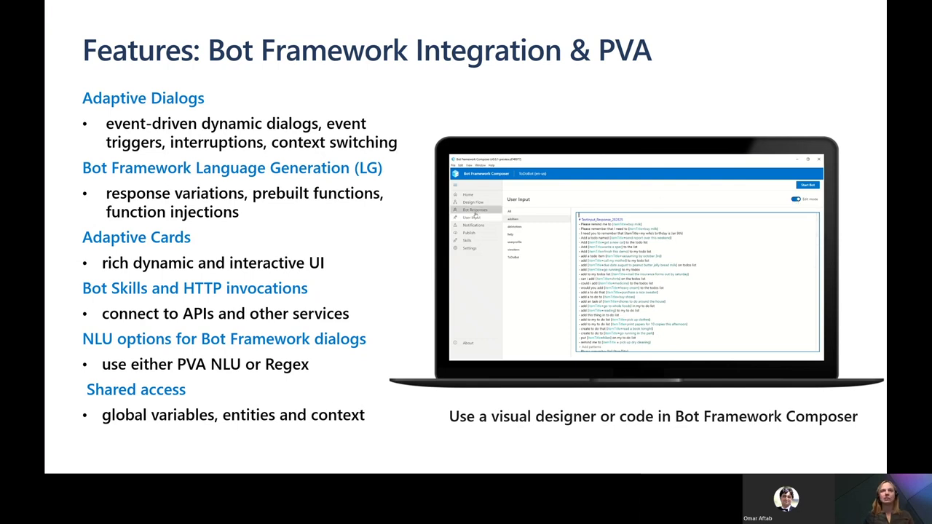
click(475, 210)
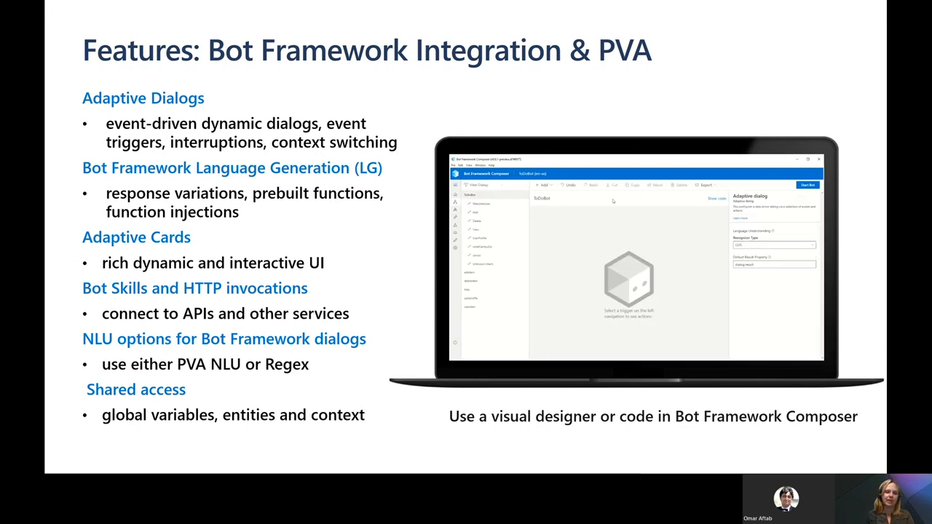
click(717, 198)
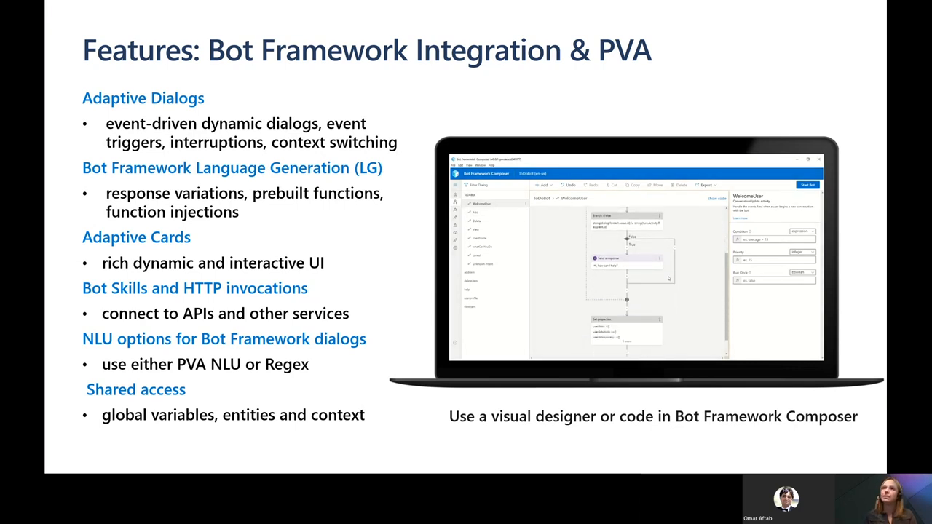
click(625, 259)
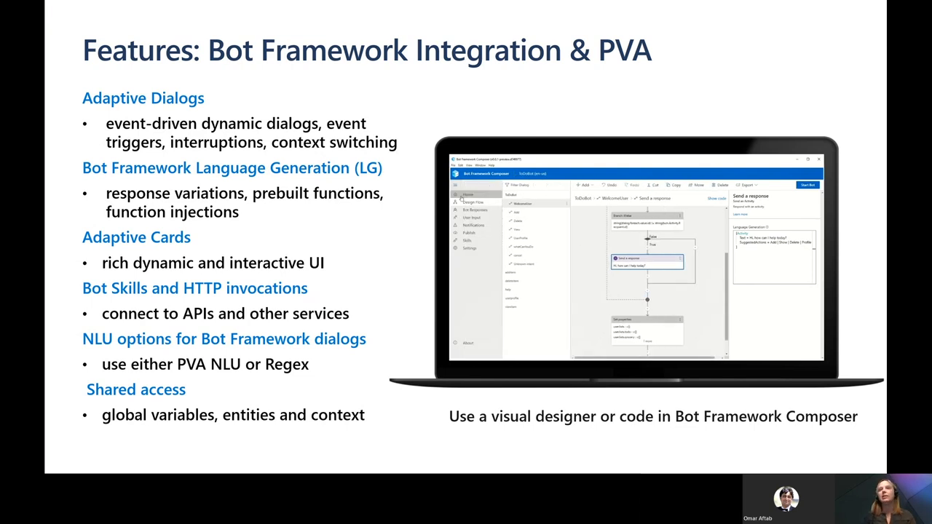
click(472, 219)
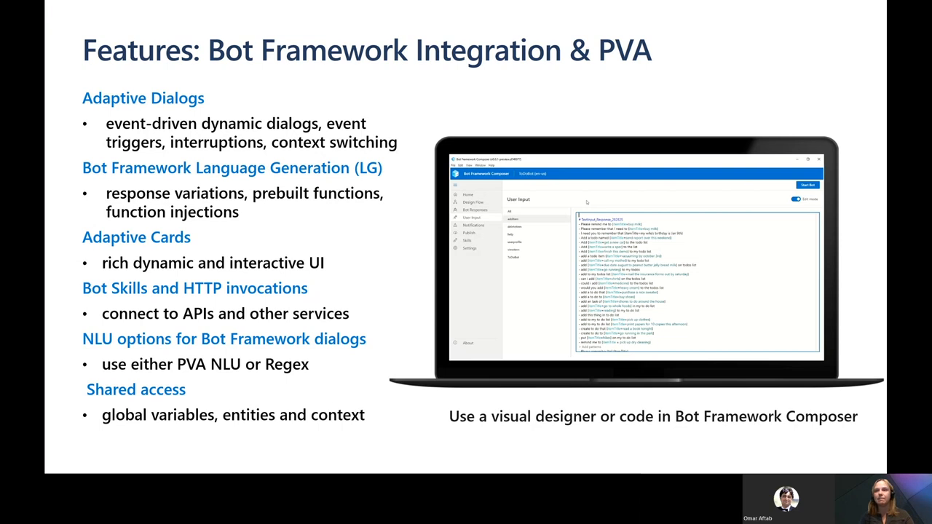
click(475, 210)
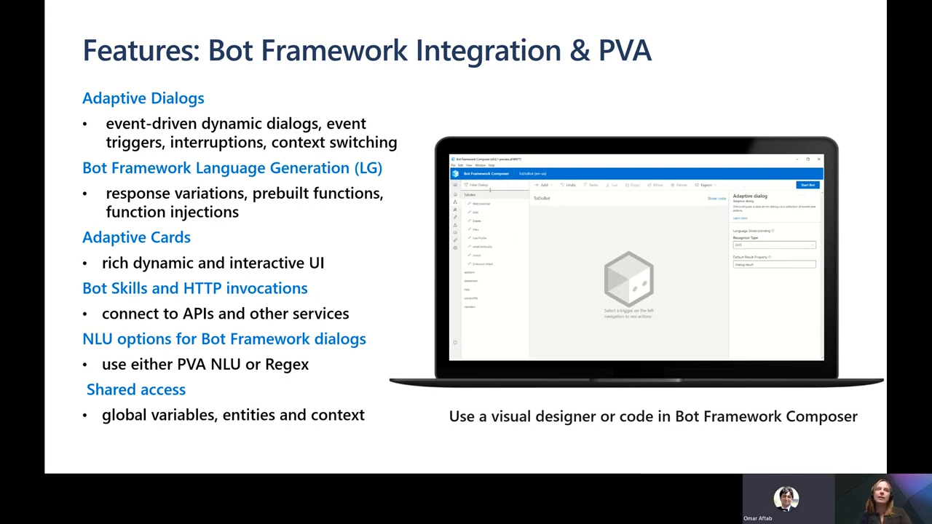
click(717, 198)
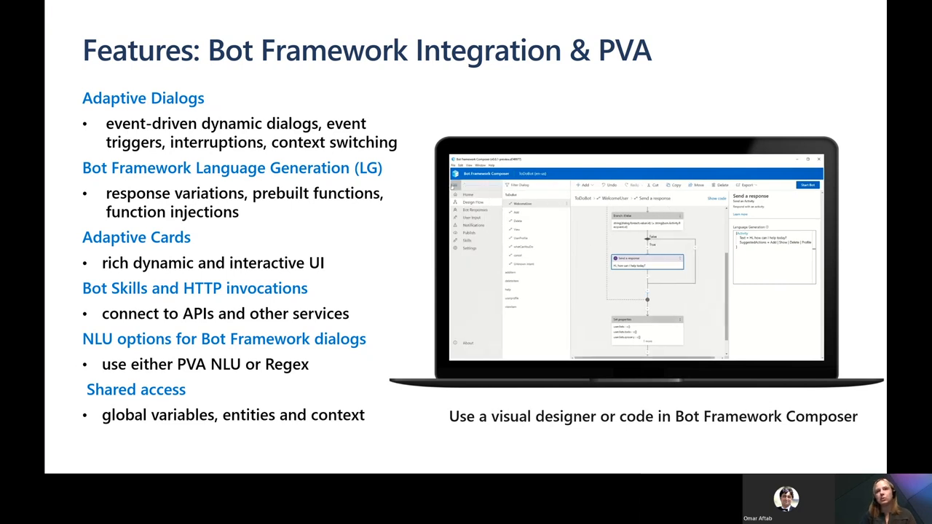
click(472, 217)
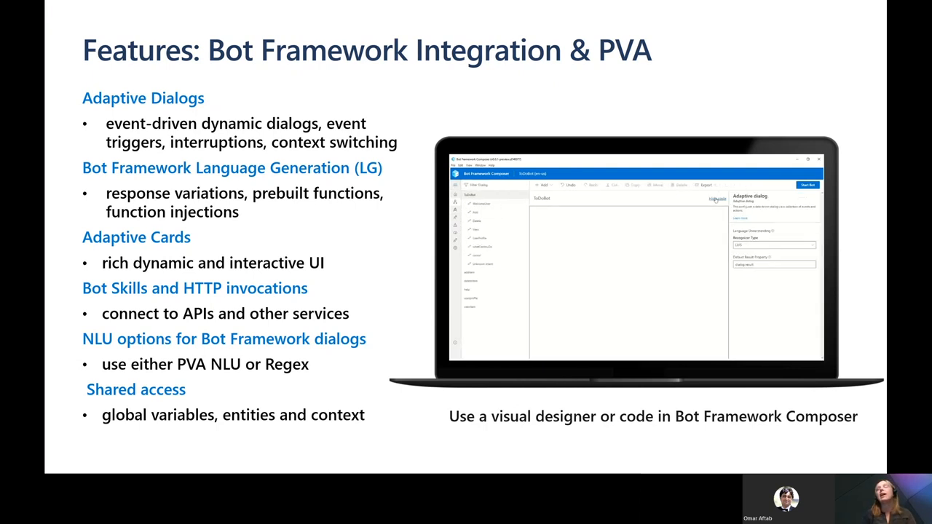
click(716, 200)
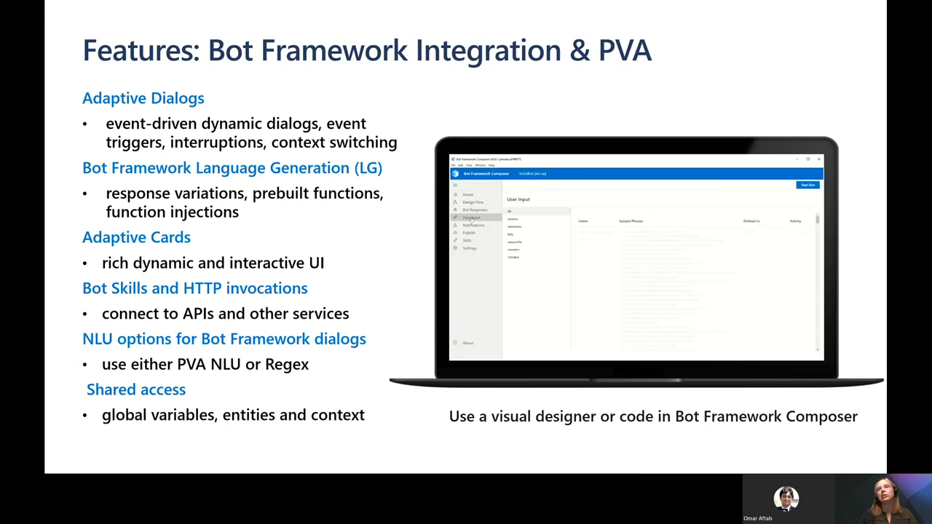
click(472, 219)
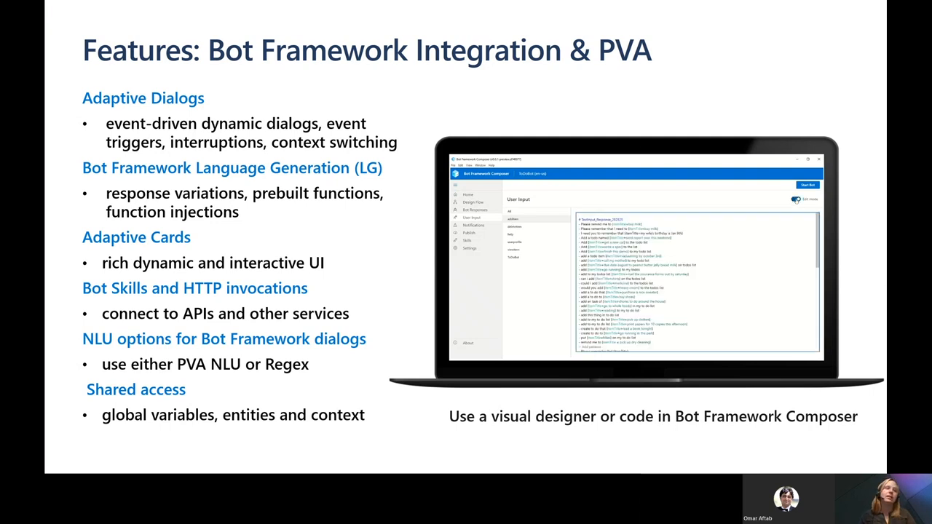
click(475, 210)
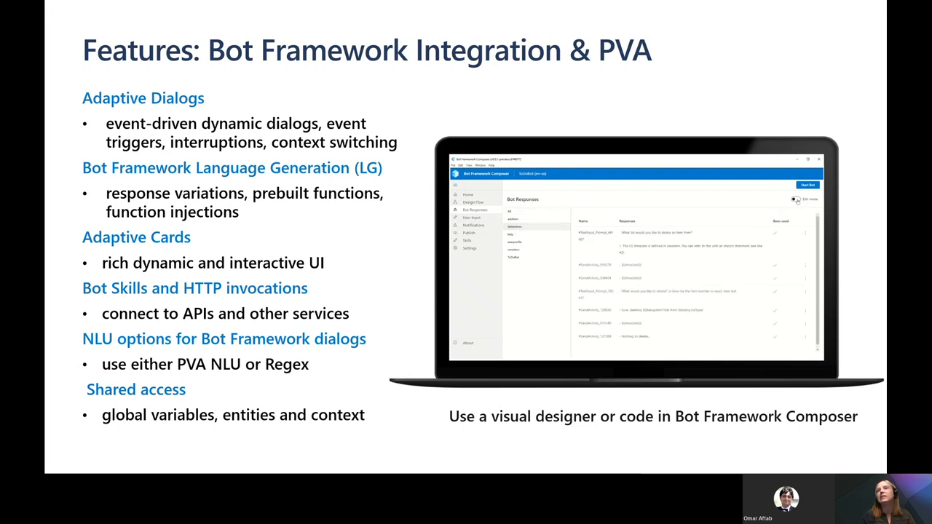
click(795, 198)
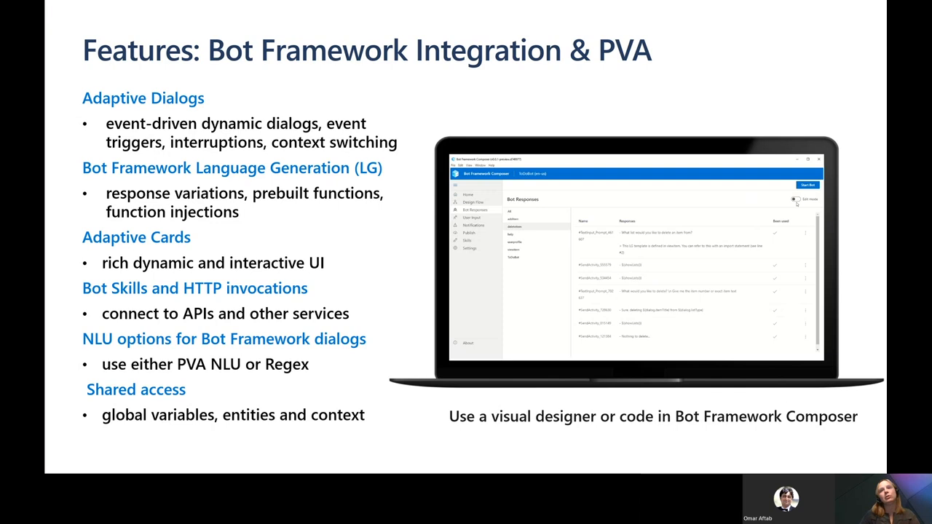
click(796, 199)
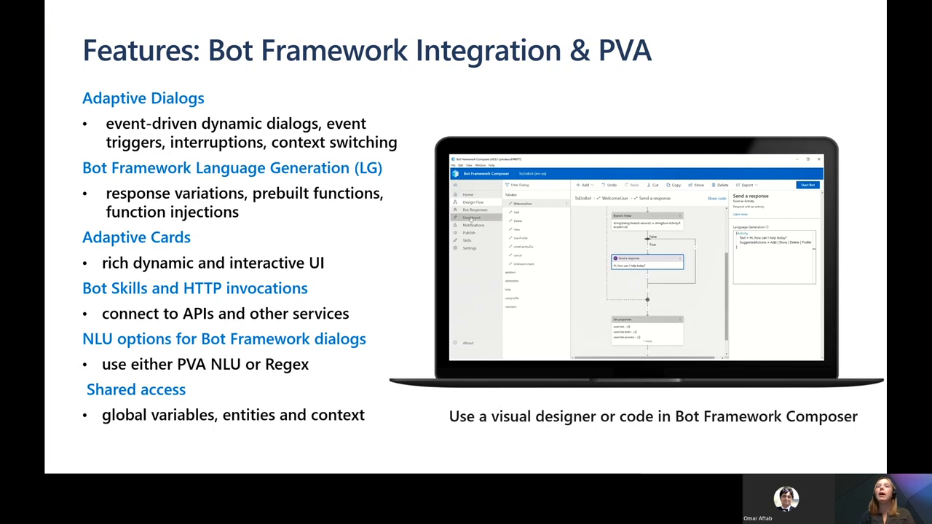
click(472, 219)
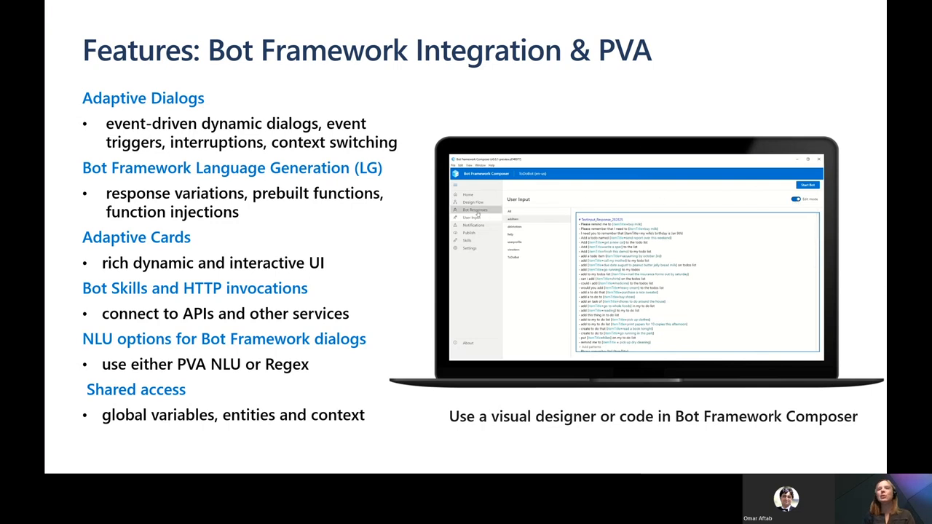
click(475, 210)
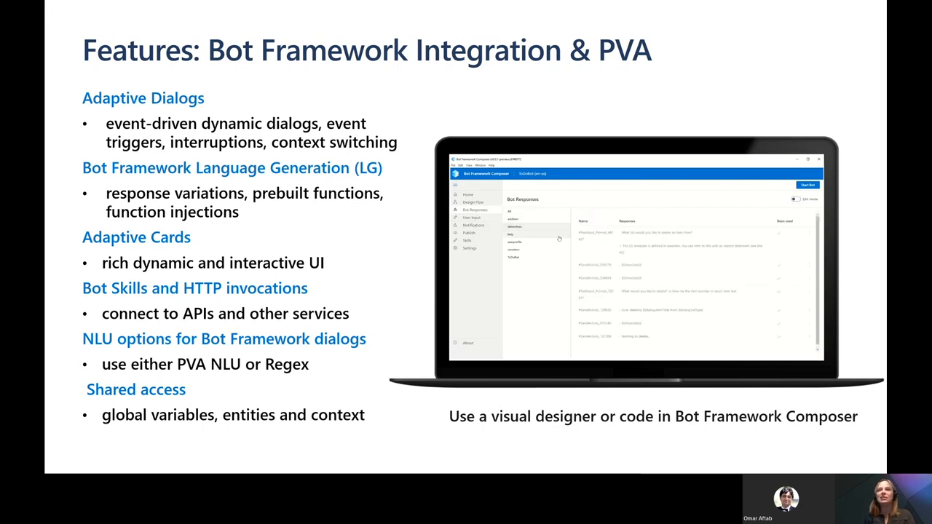
click(795, 198)
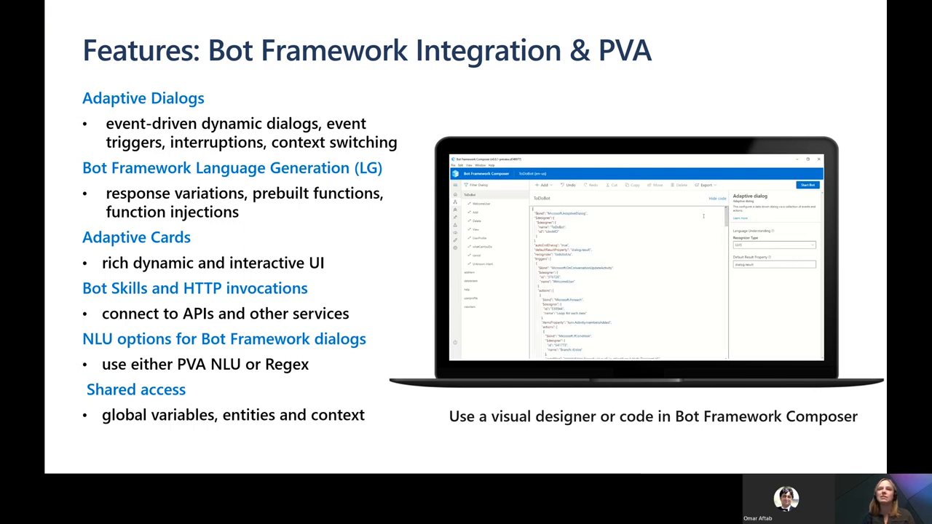
Step: Go to Topics and open the Add to Shopping Cart topic in the authoring canvas
scroll(down, 3)
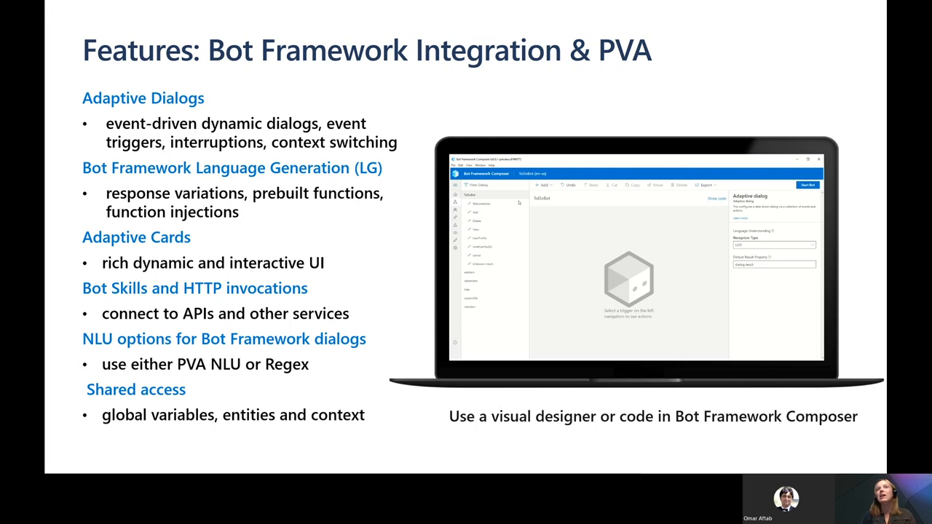
click(480, 204)
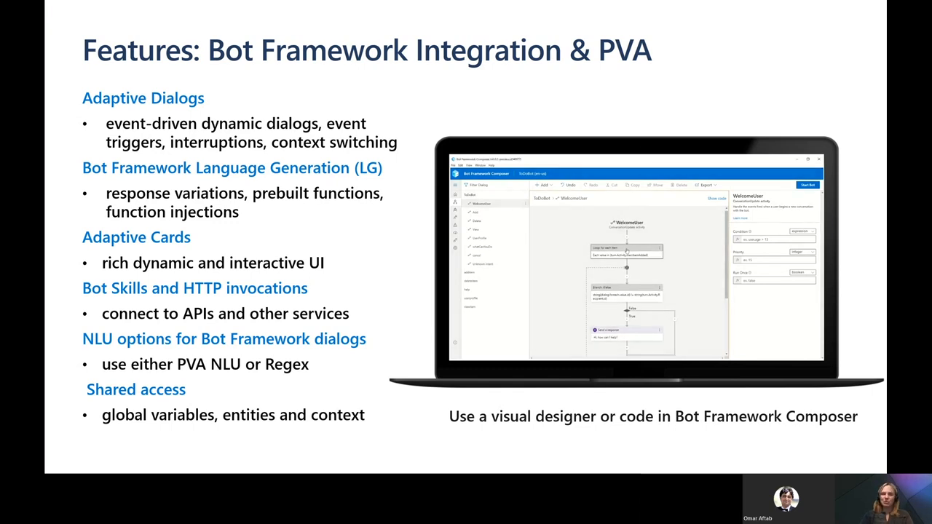
scroll(down, 3)
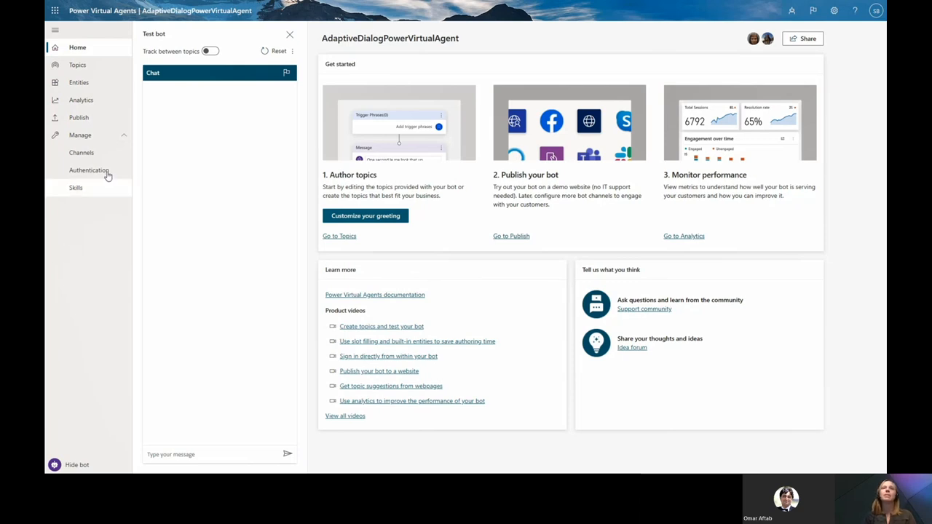
mouse_move(78, 64)
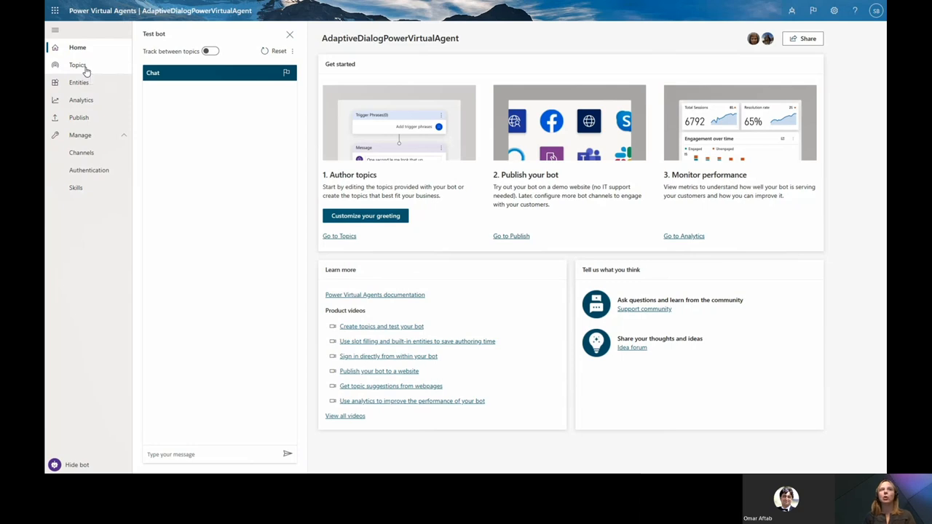
click(78, 64)
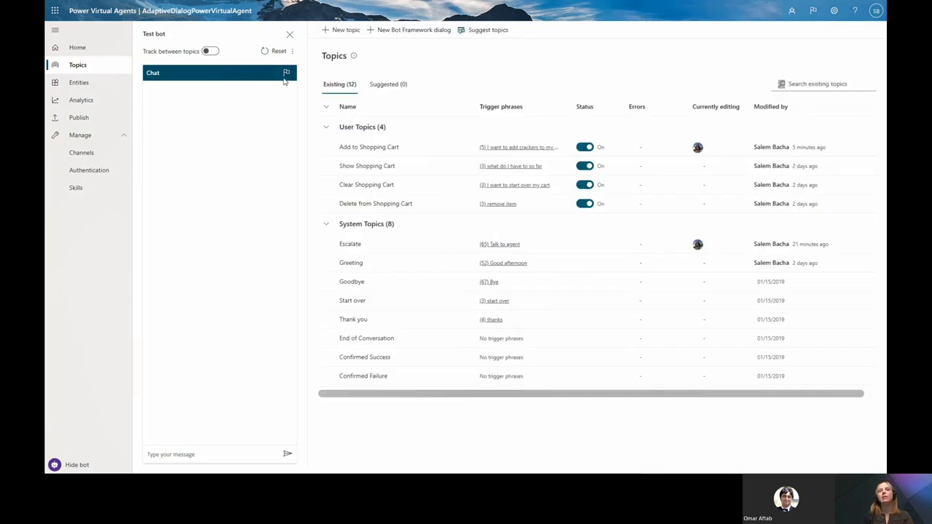
mouse_move(387, 228)
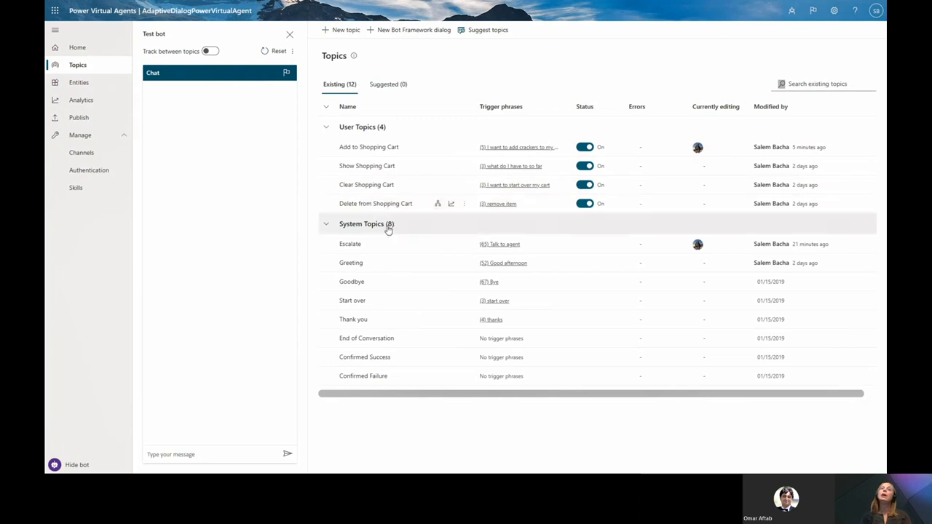
mouse_move(431, 117)
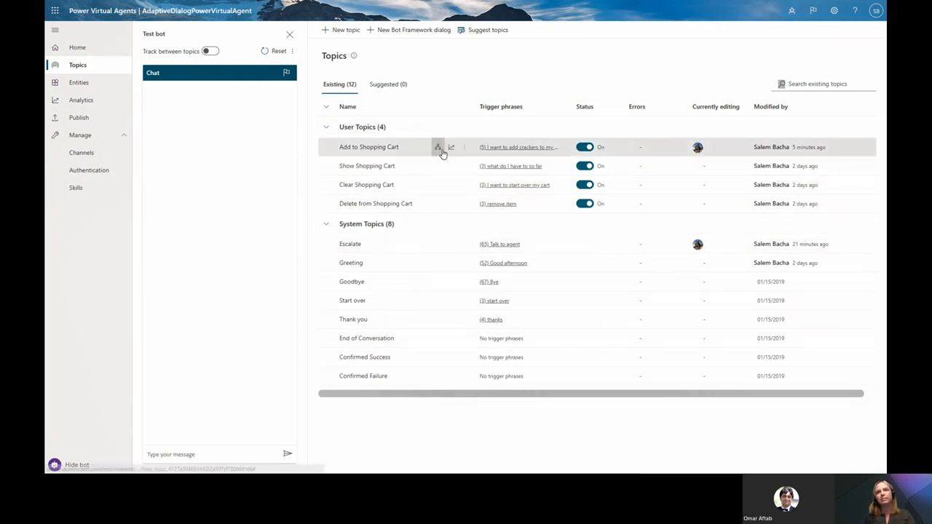
click(437, 147)
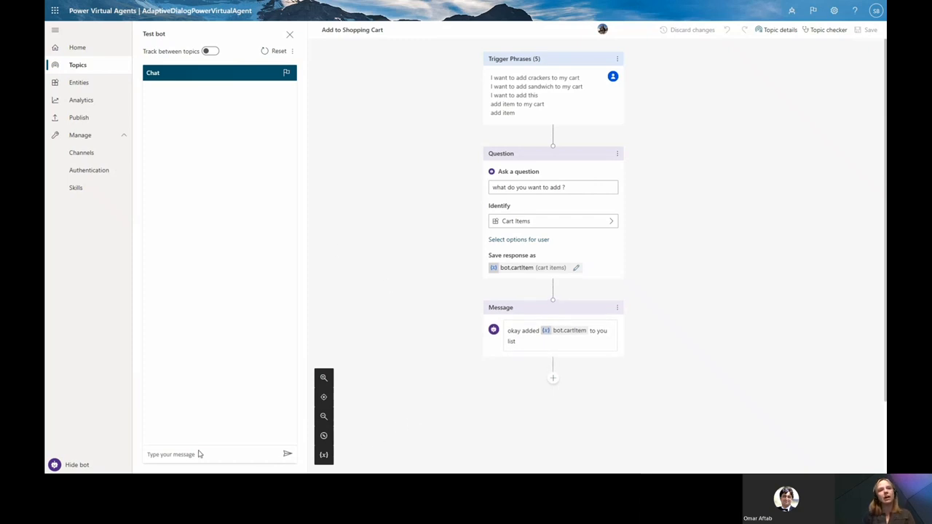
Step: In the test chat ask to add an item, answer 'sandwich', then ask 'what do I have so far'
click(211, 454)
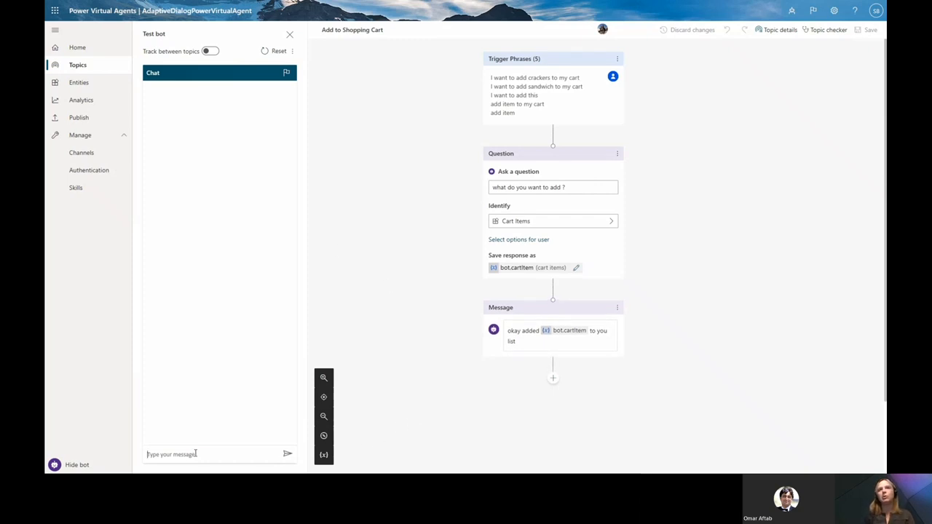
text(I want)
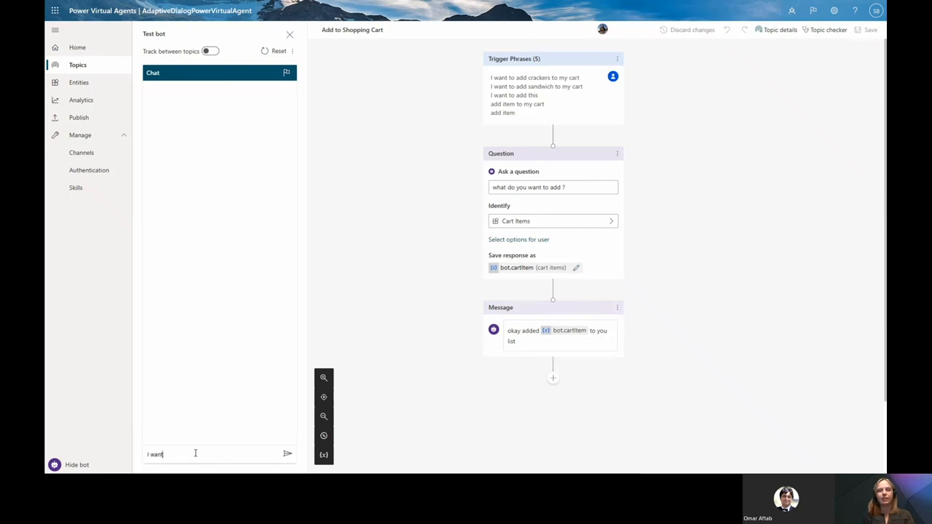
text(to add i)
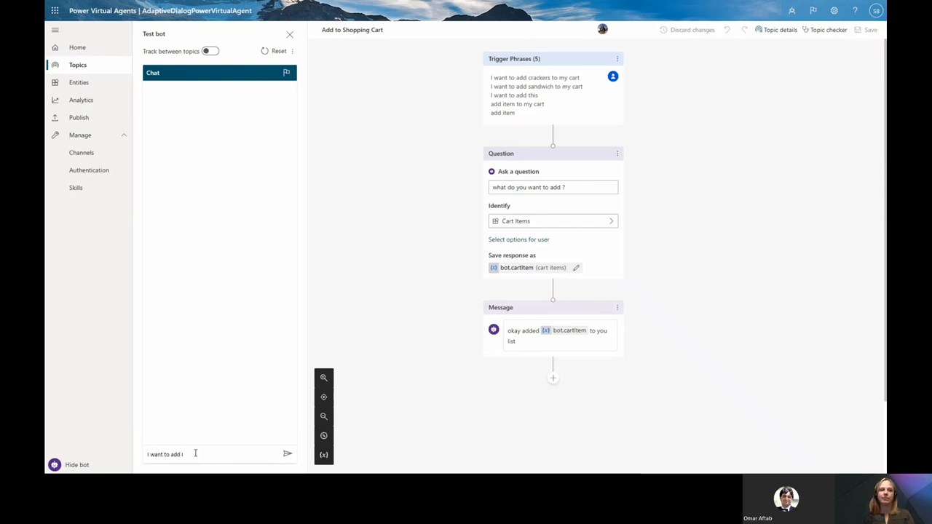
click(288, 455)
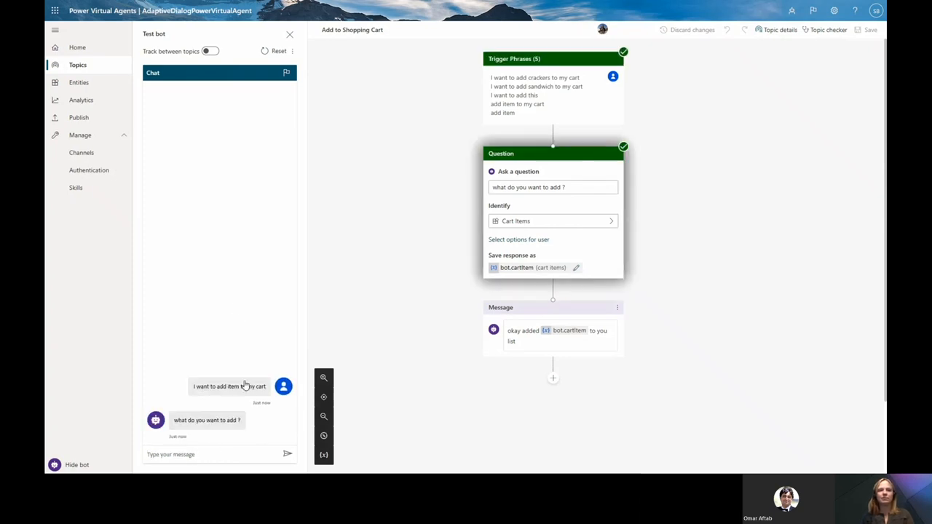
text(sandwich)
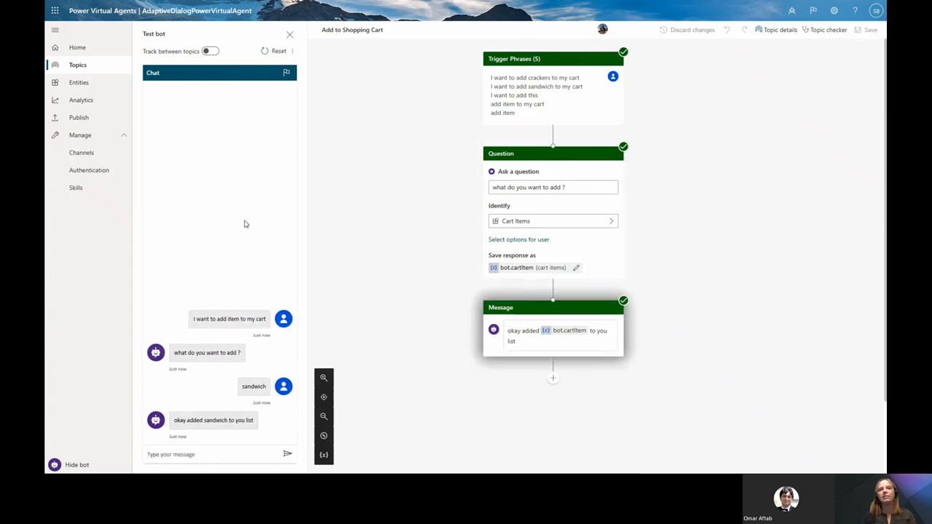
scroll(up, 3)
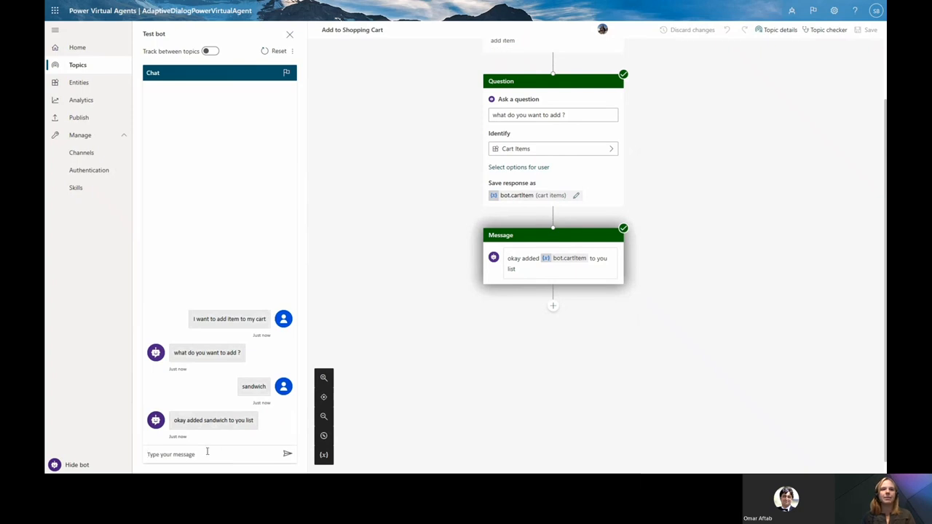
text(w)
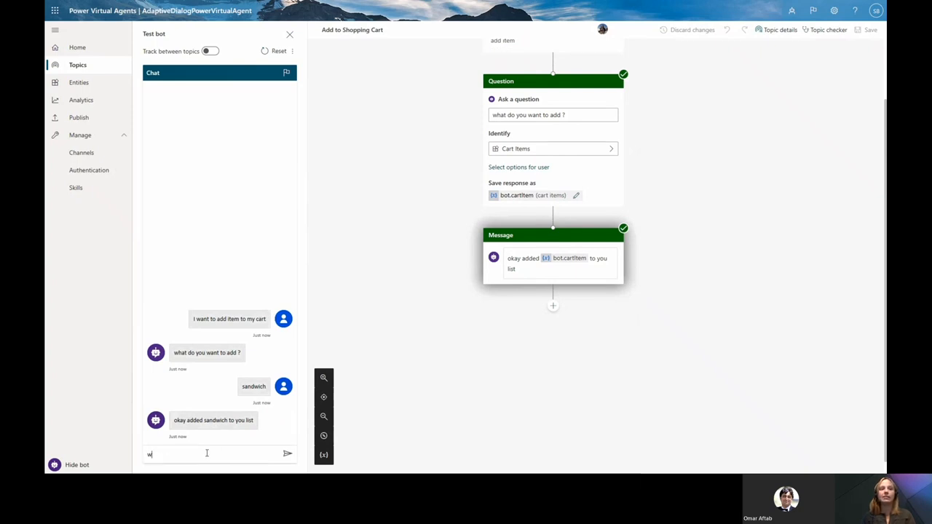
text(what do i h)
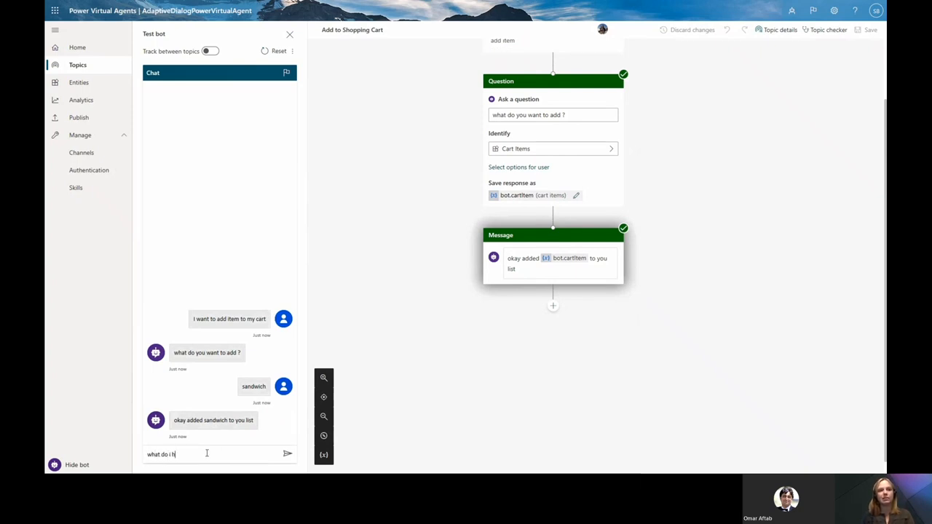
key(Return)
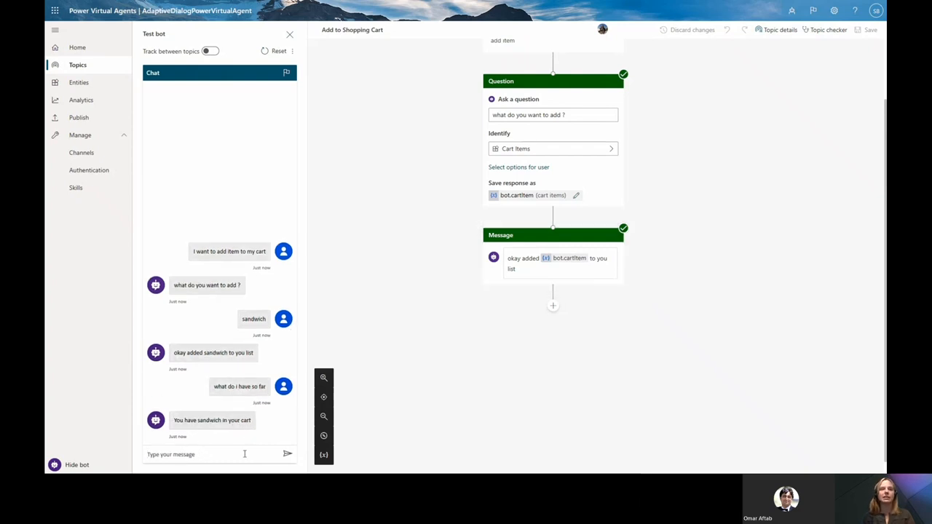
Step: Repeat the add-item request for soup and ask again what the cart holds
click(219, 455)
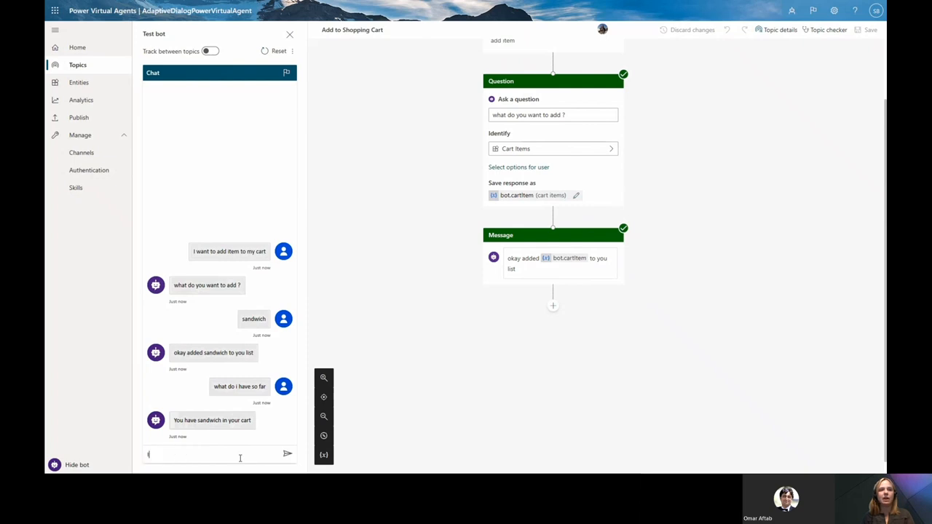
text(I want to add)
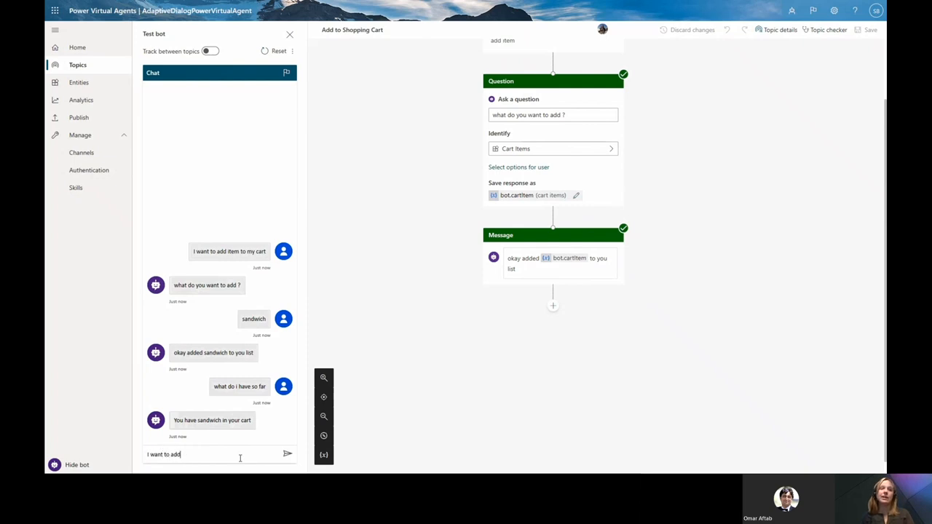
text(an item to my)
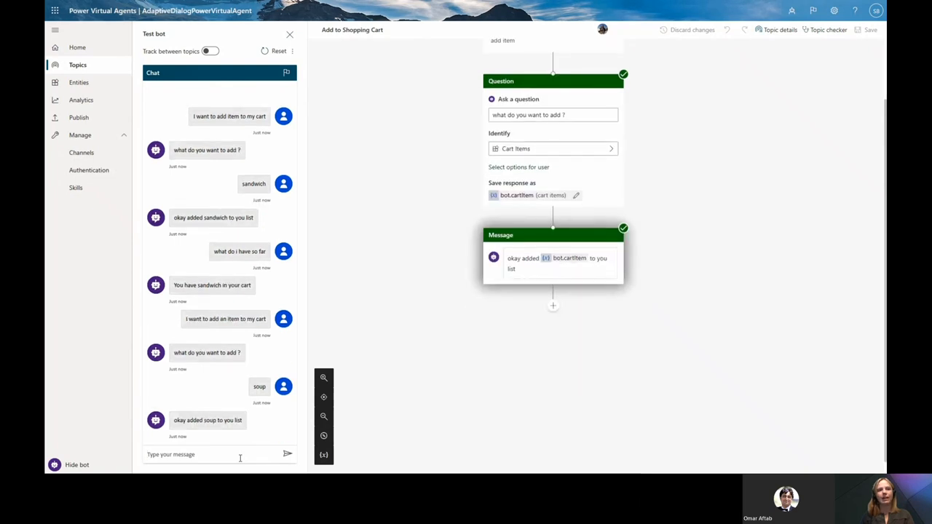
text(w)
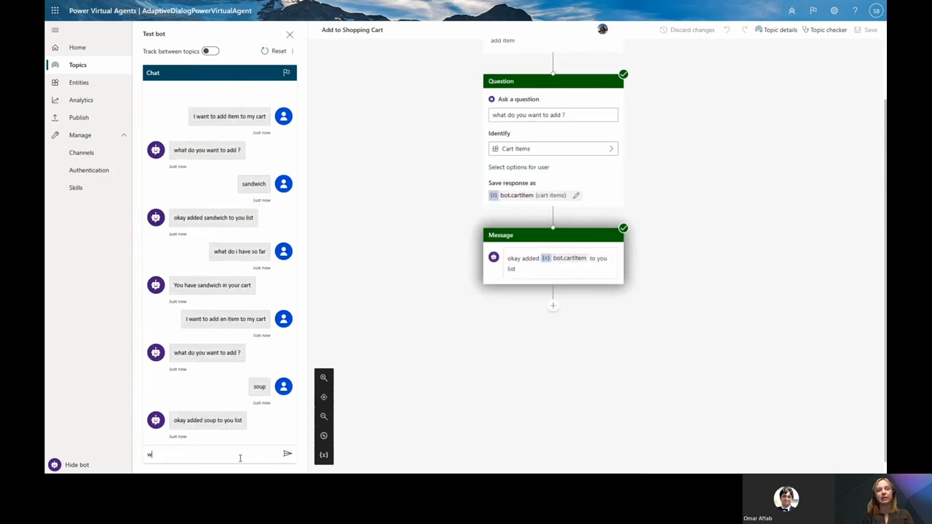
text(what do i have so f)
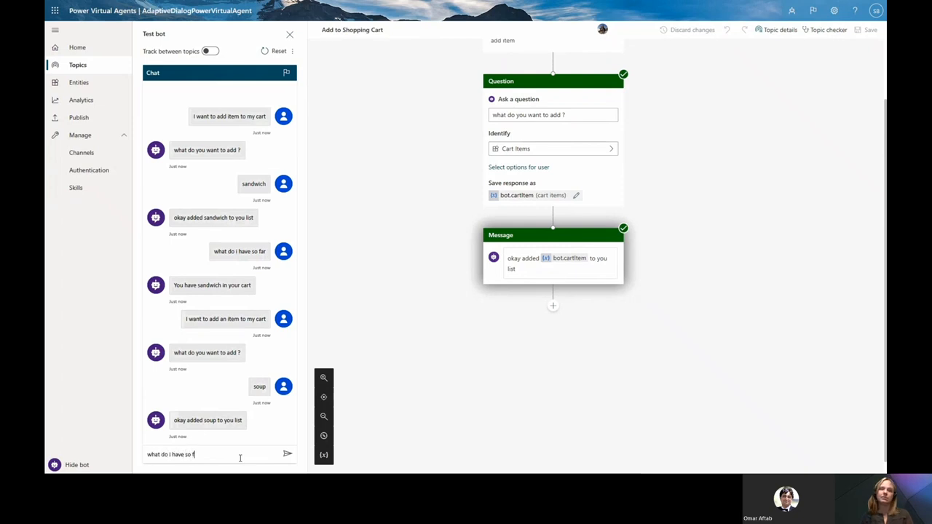
click(287, 454)
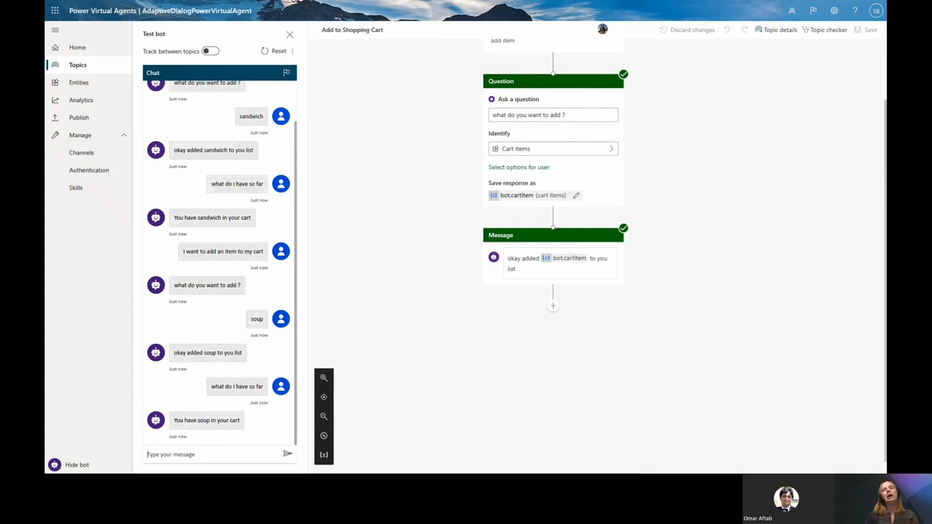
mouse_move(506, 361)
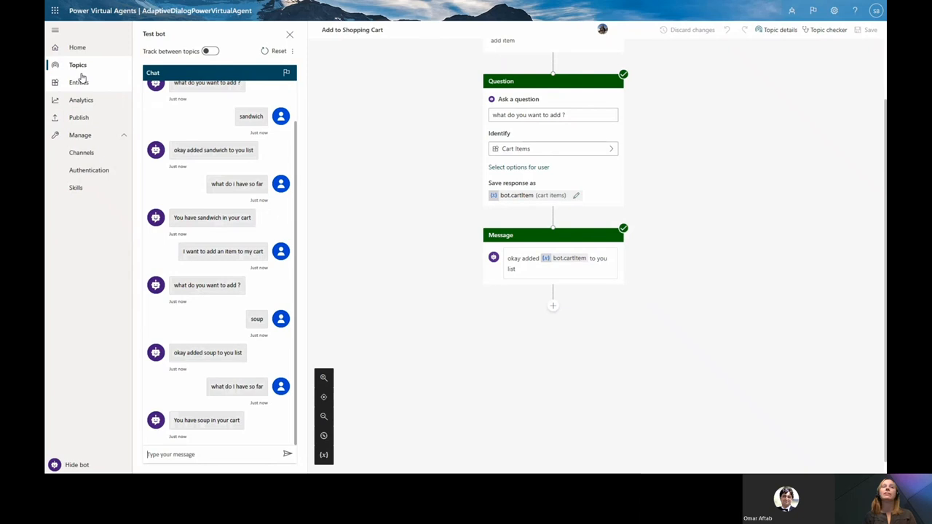
mouse_move(79, 76)
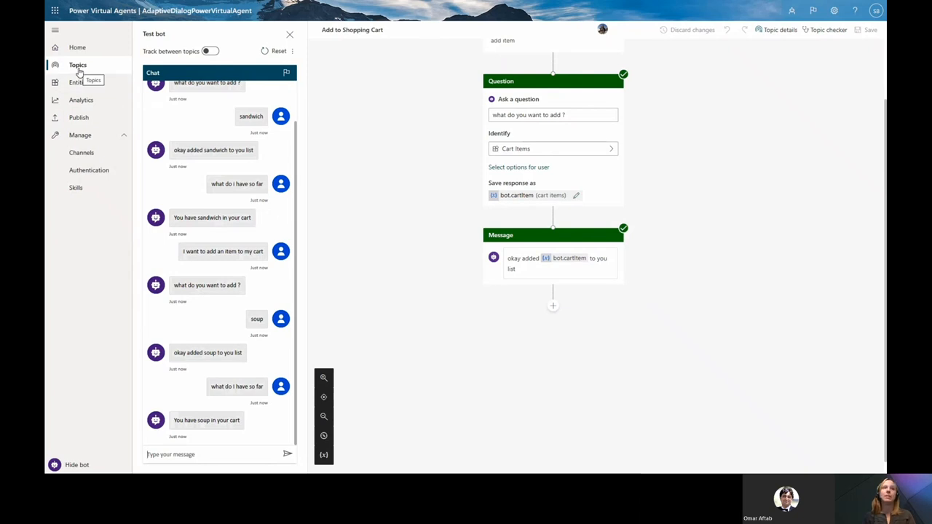
Step: Share the bot with the colleague found by searching 'ton' and close the Share panel
click(77, 47)
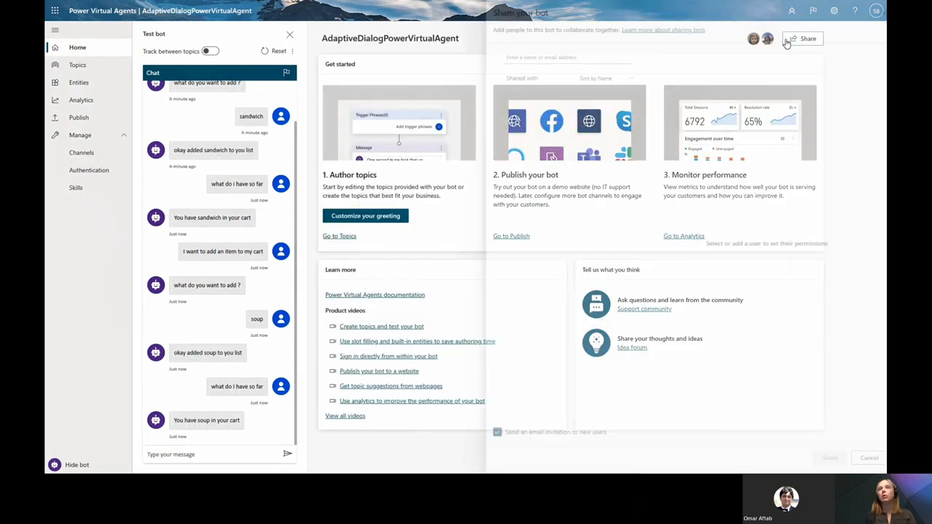
text(tony an)
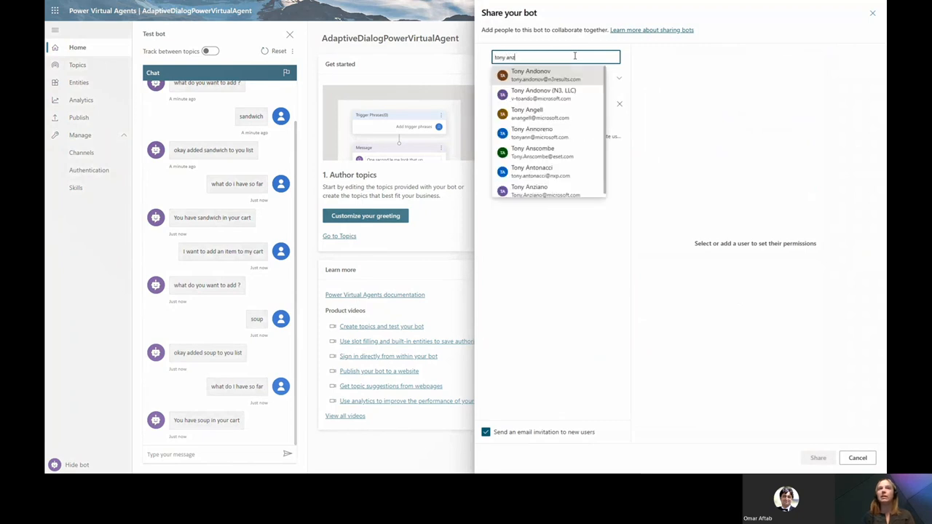
click(530, 189)
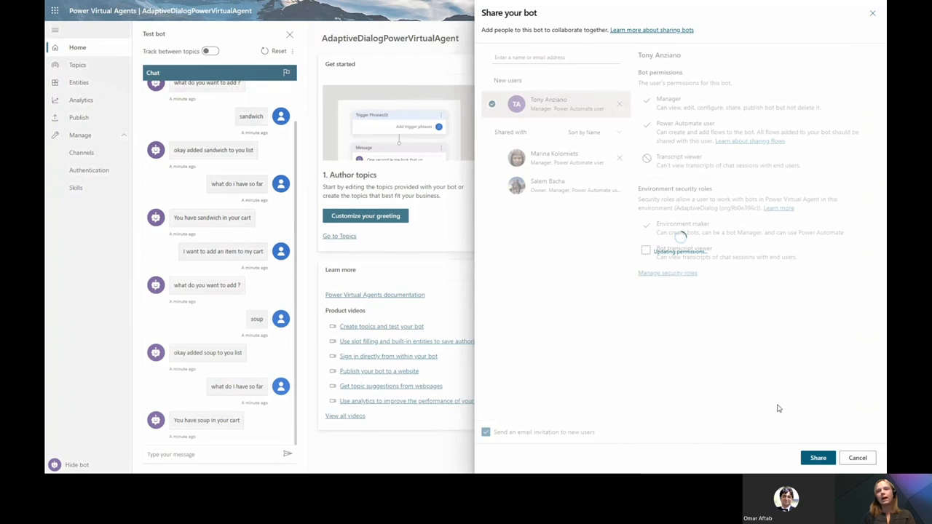
click(818, 458)
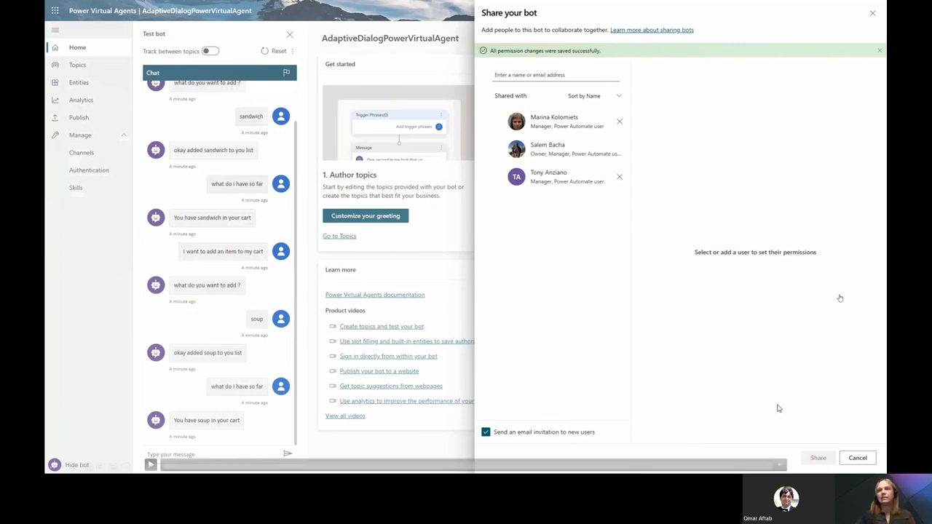
click(856, 458)
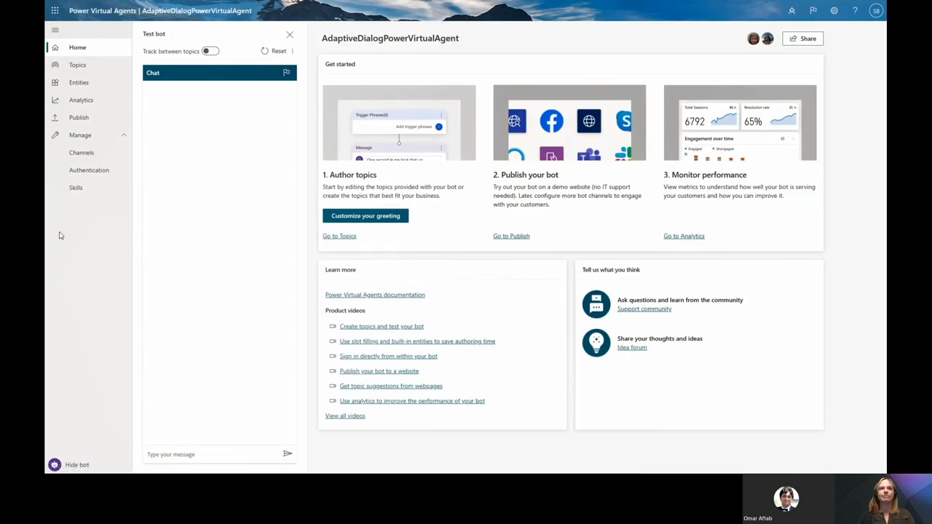
mouse_move(82, 153)
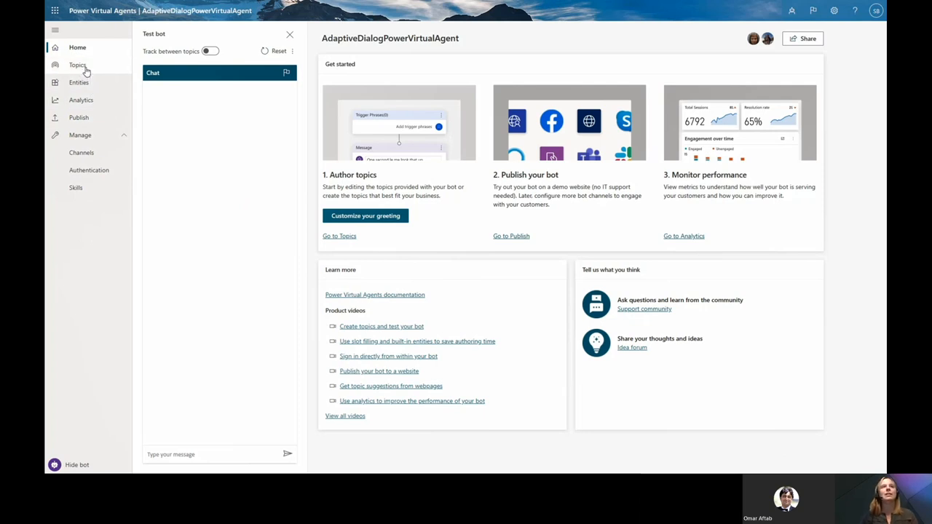
Step: Show the Topics list with the four shopping-cart user topics
click(77, 64)
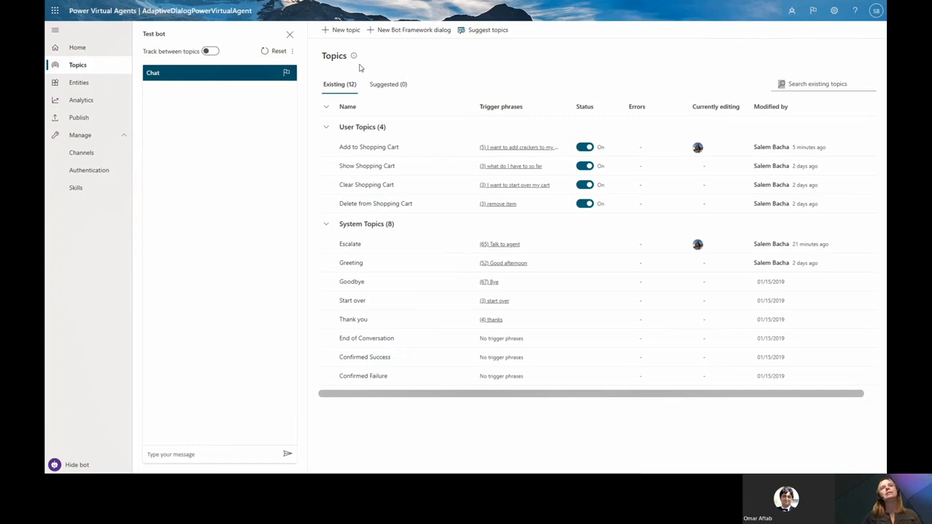
mouse_move(377, 280)
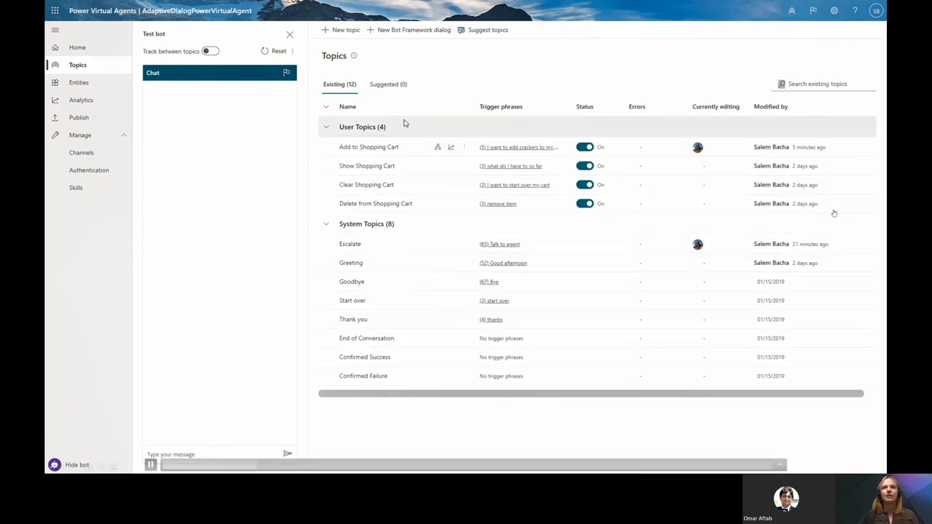
click(77, 47)
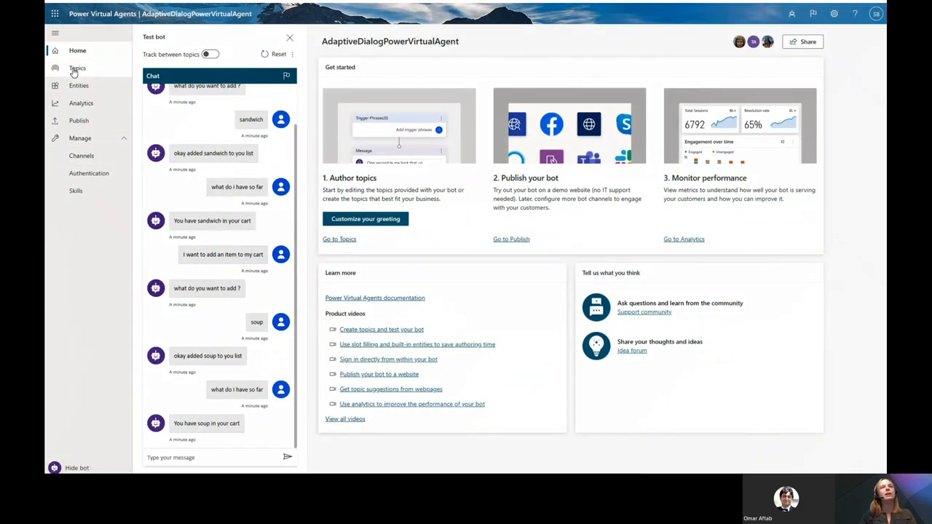
click(77, 68)
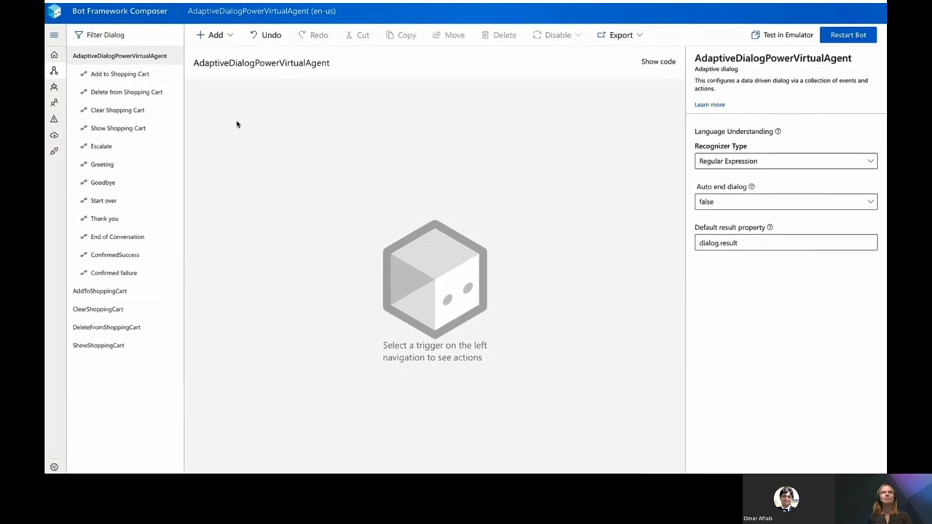
Step: Review the main dialog's JSON via Show code, then open AddToShoppingCart's BeginDialog flow
click(127, 91)
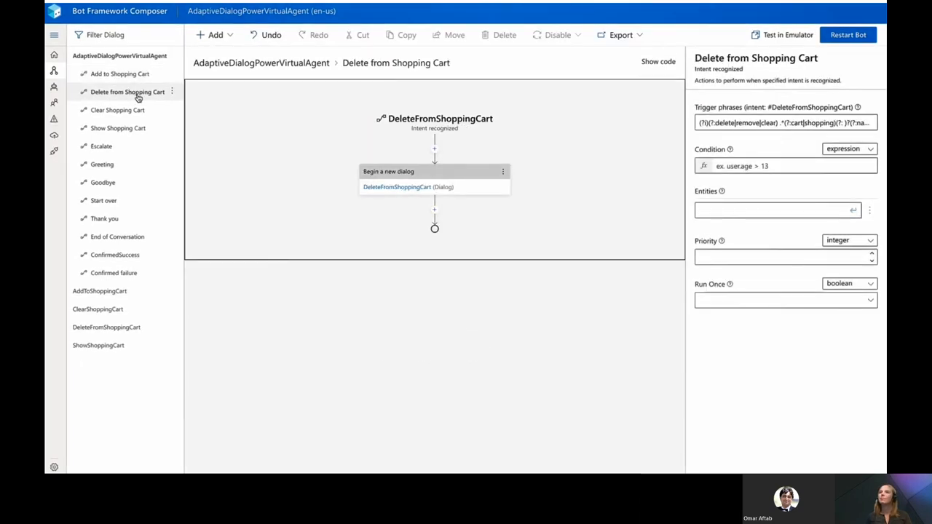
click(118, 129)
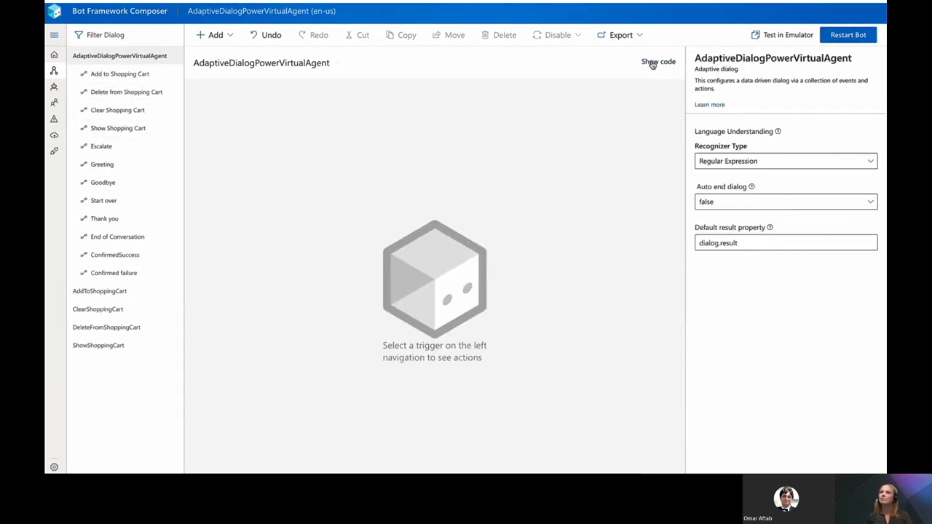
click(659, 61)
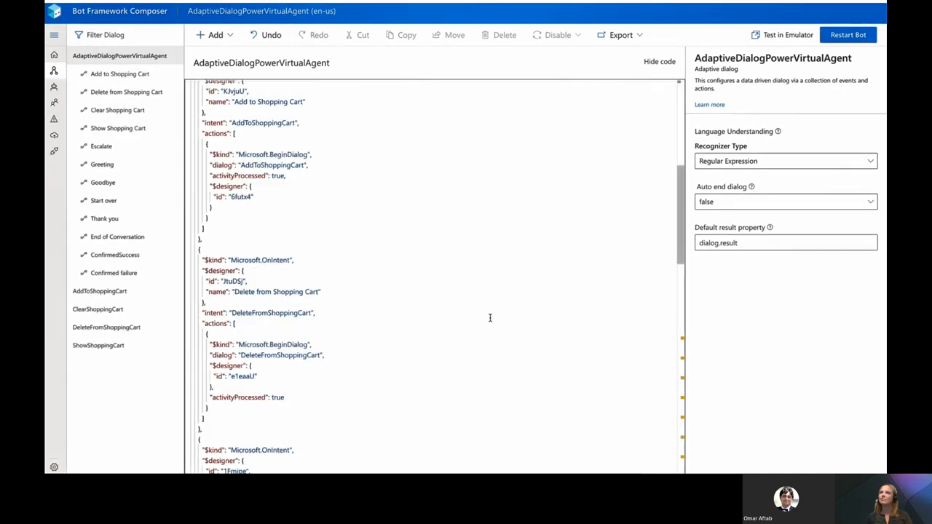
scroll(up, 3)
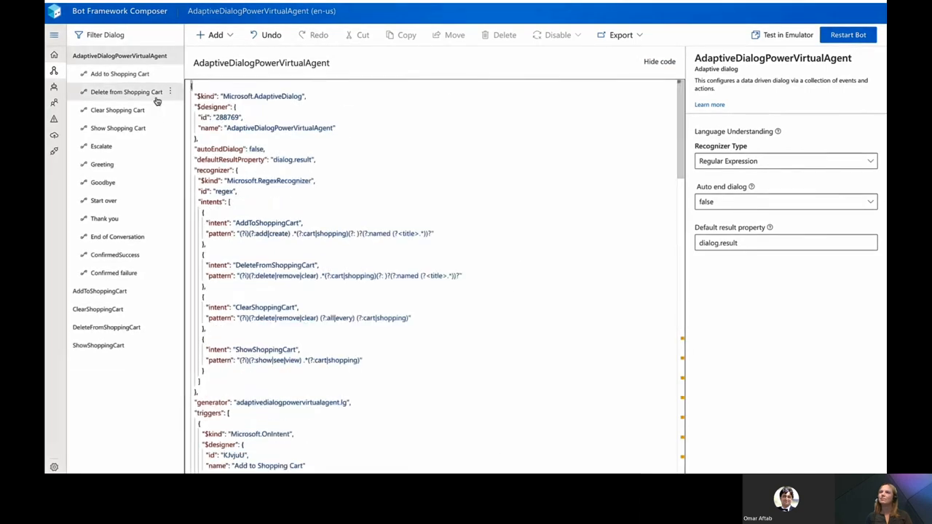
click(658, 61)
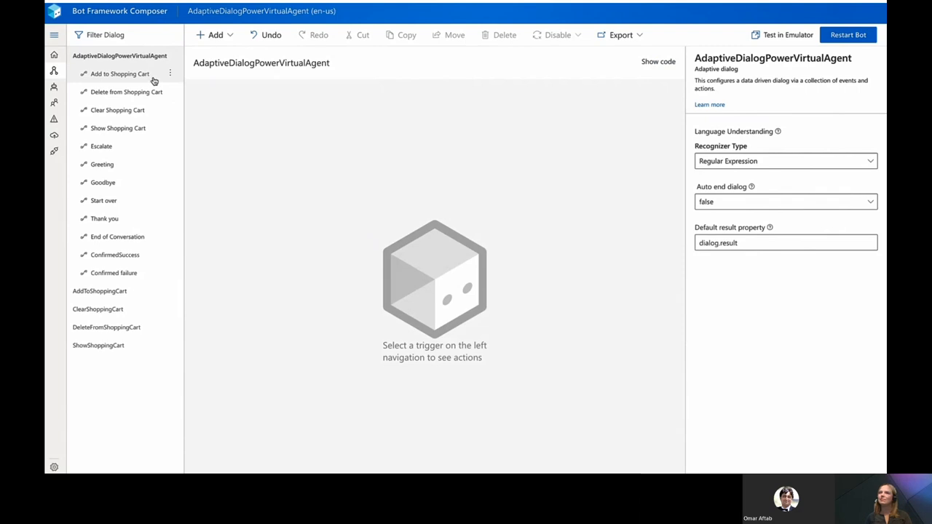
click(119, 73)
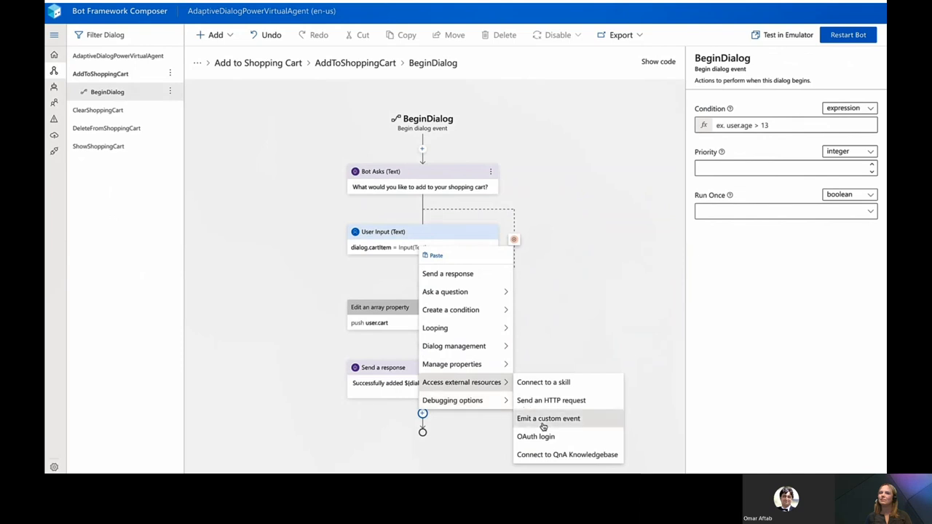
Step: Add an Emit a custom event action named onShoppingCartChanged to the add-to-cart flow
click(548, 418)
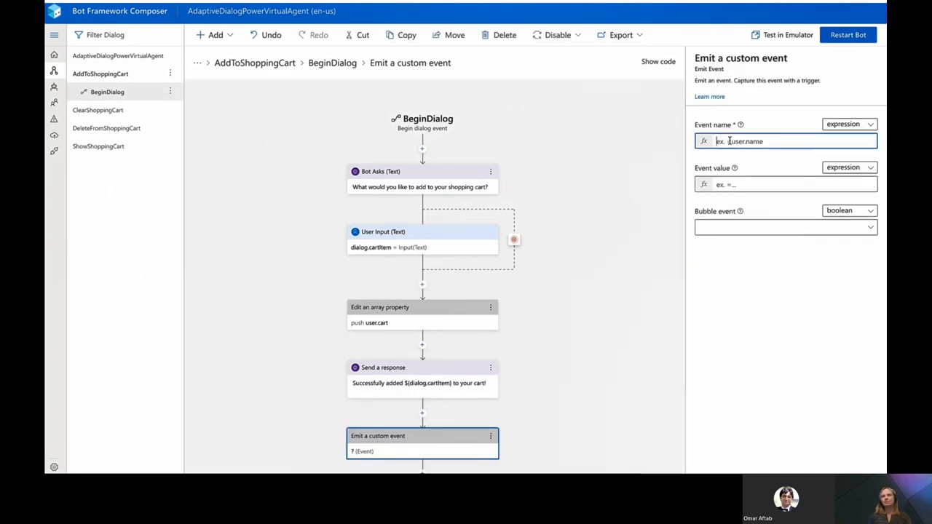
text(onShopping)
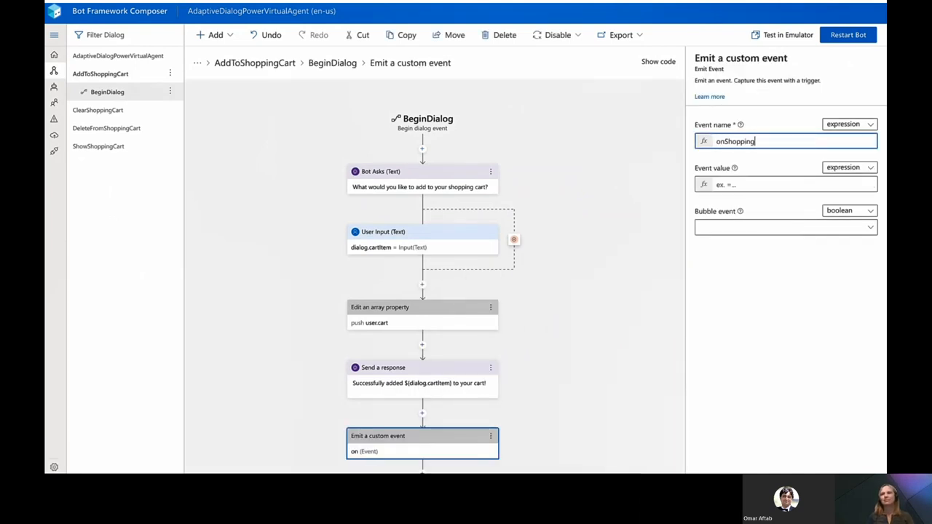
text(CartChan)
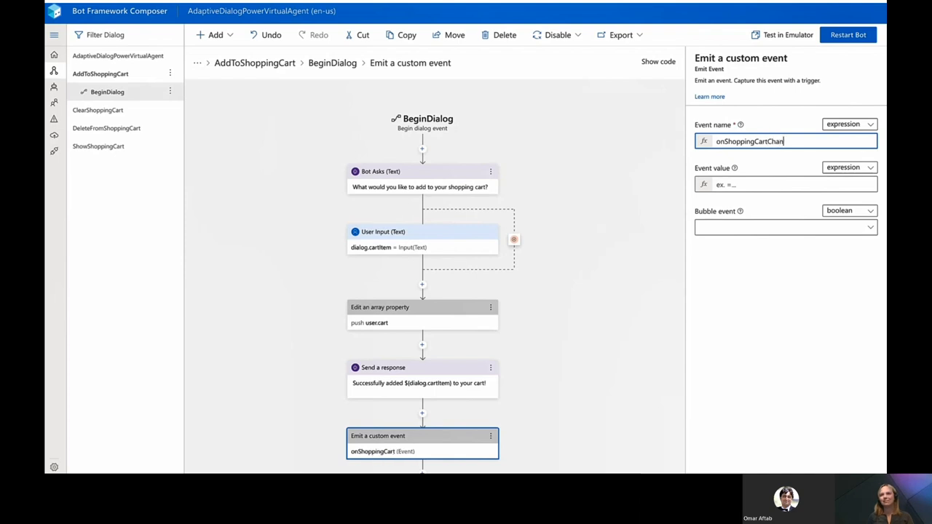
Step: Set the event value to object {type: add, value: ${dialog.cartItem}} with Bubble event true
click(848, 166)
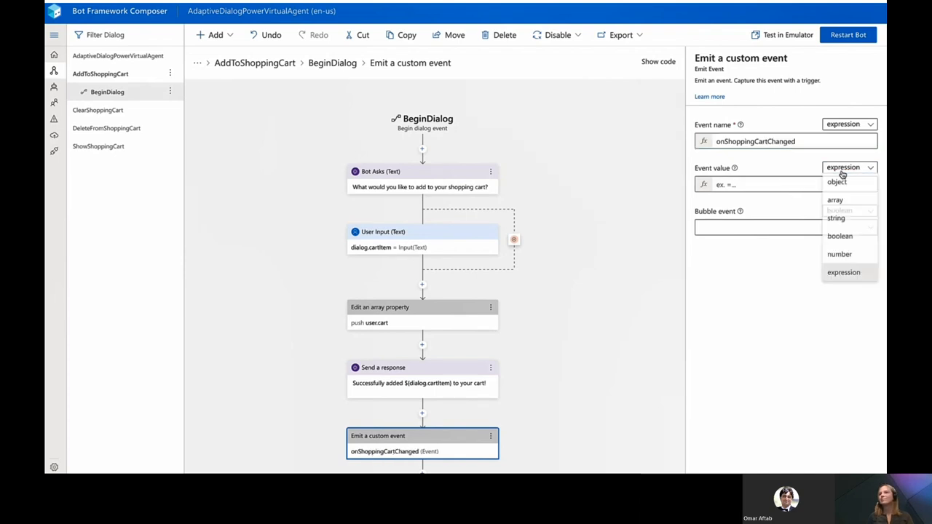
click(836, 181)
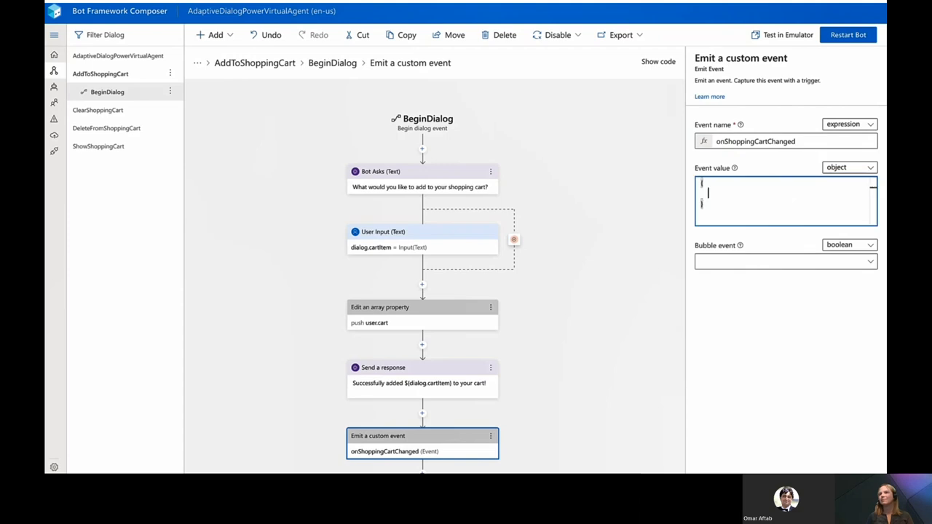
text("type": "add",)
text("value)
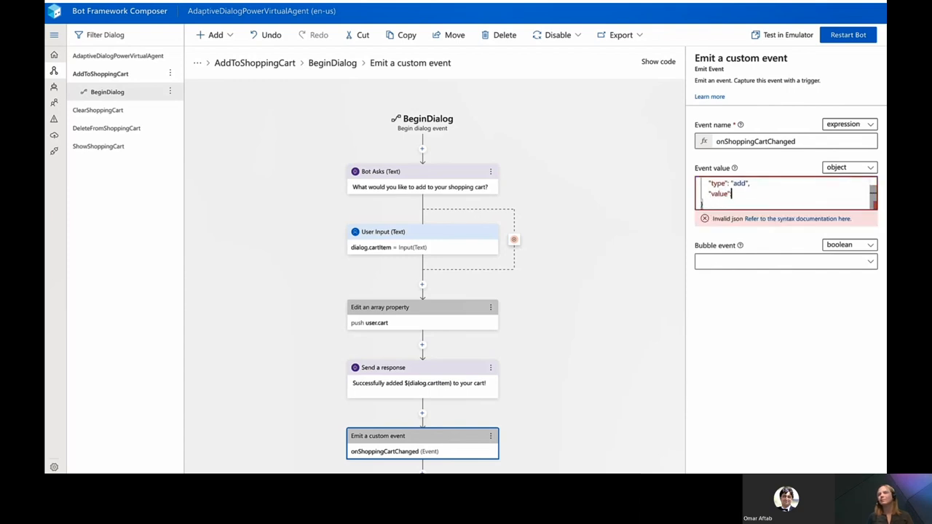
text($)
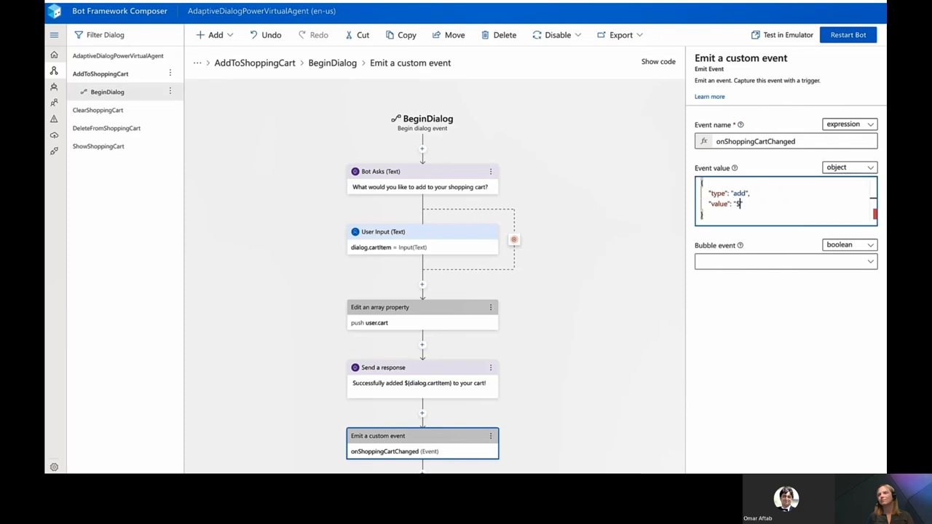
text({})
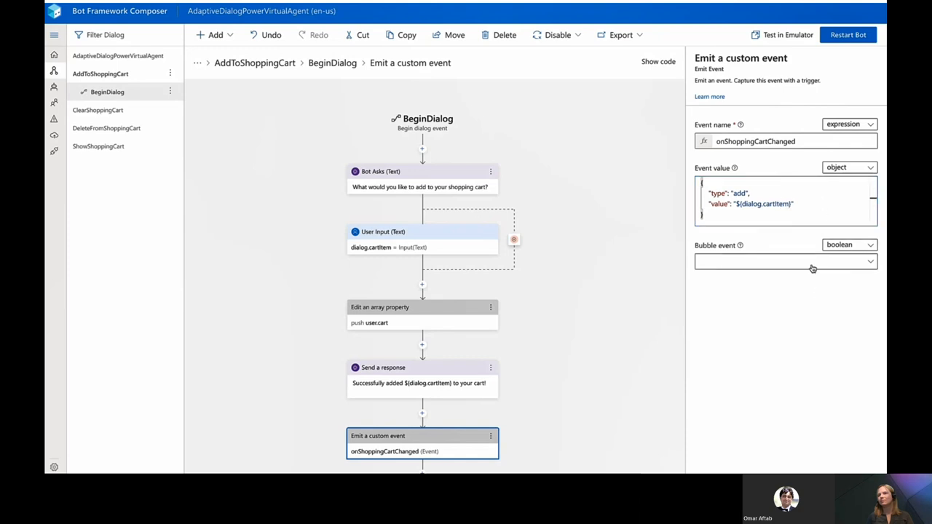
click(785, 262)
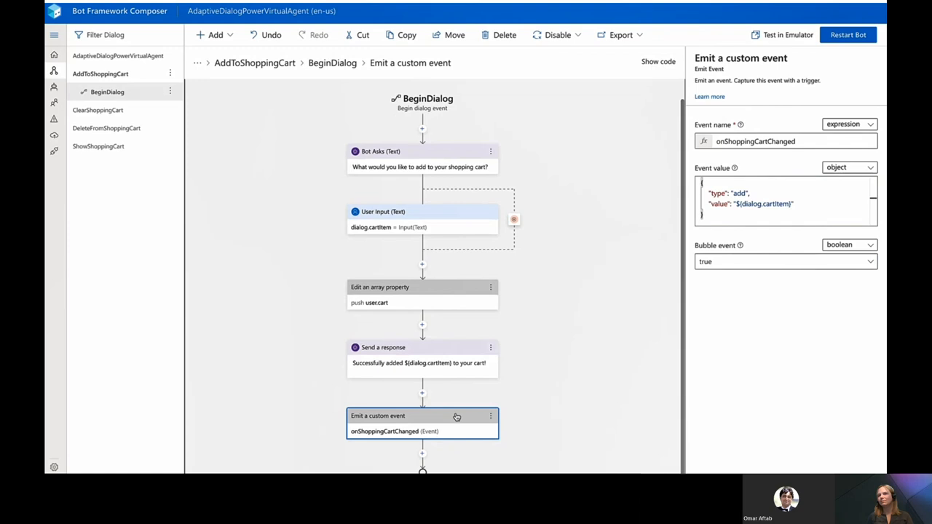
mouse_move(98, 110)
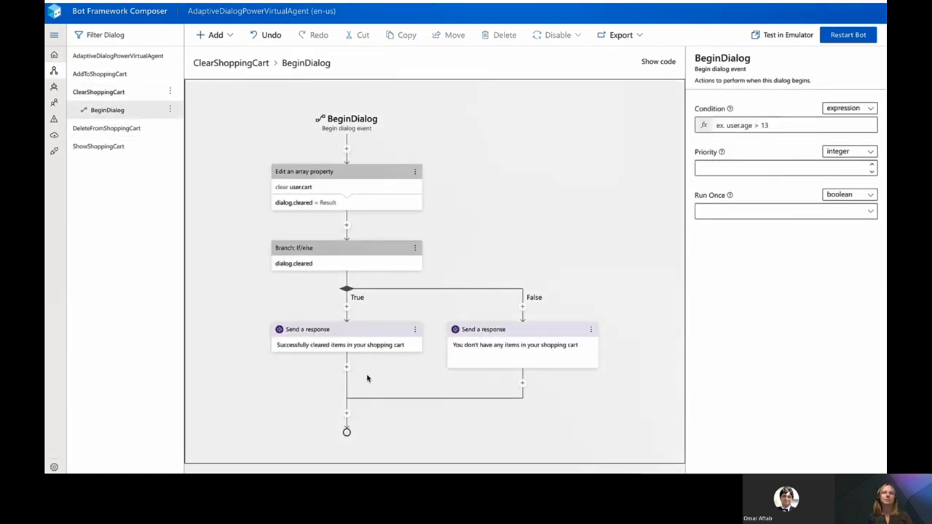
Step: Paste the custom event into ClearShoppingCart and change its type to clear
click(347, 414)
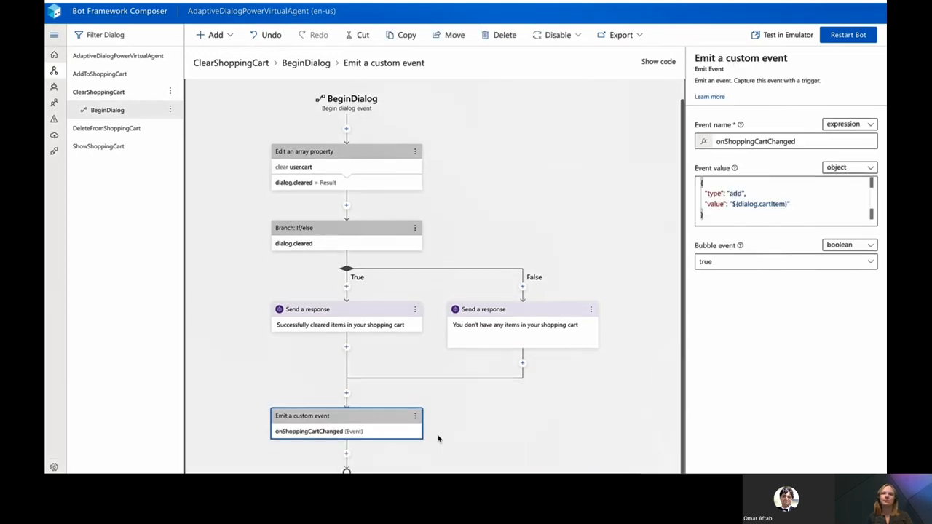
double_click(737, 192)
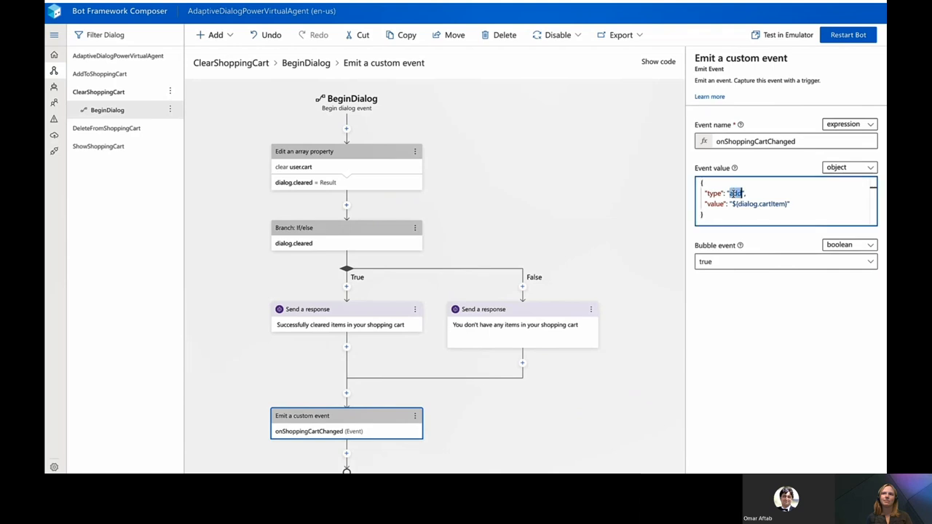
text(clear)
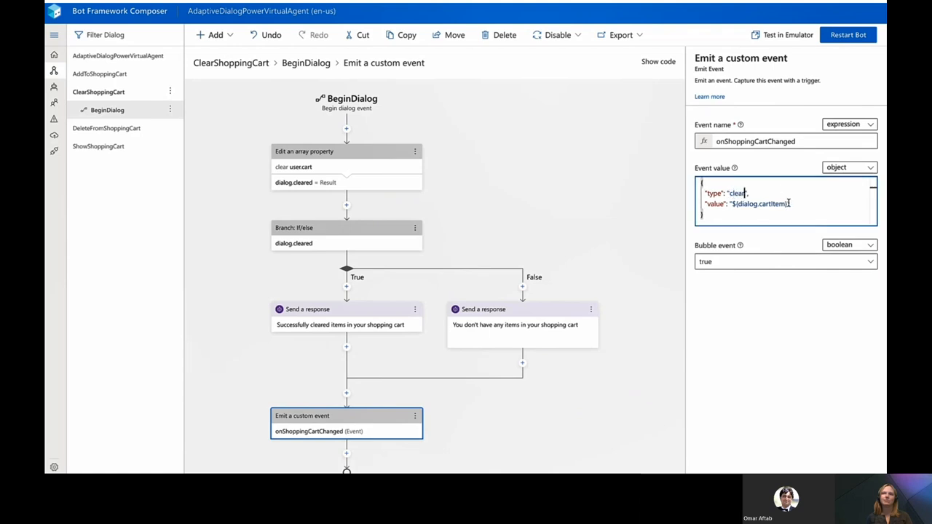
double_click(764, 204)
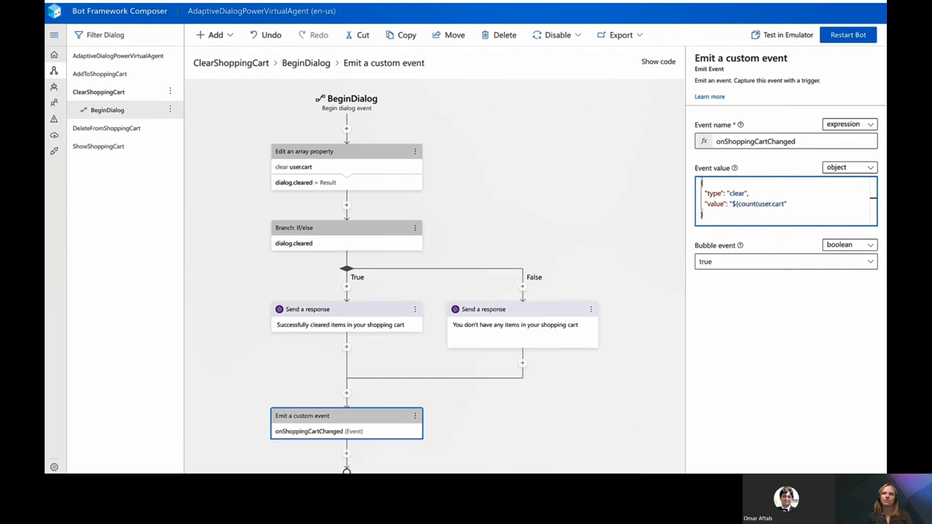
Step: Paste it into DeleteFromShoppingCart's BeginDialog with type remove and value ${user.cart}
click(108, 111)
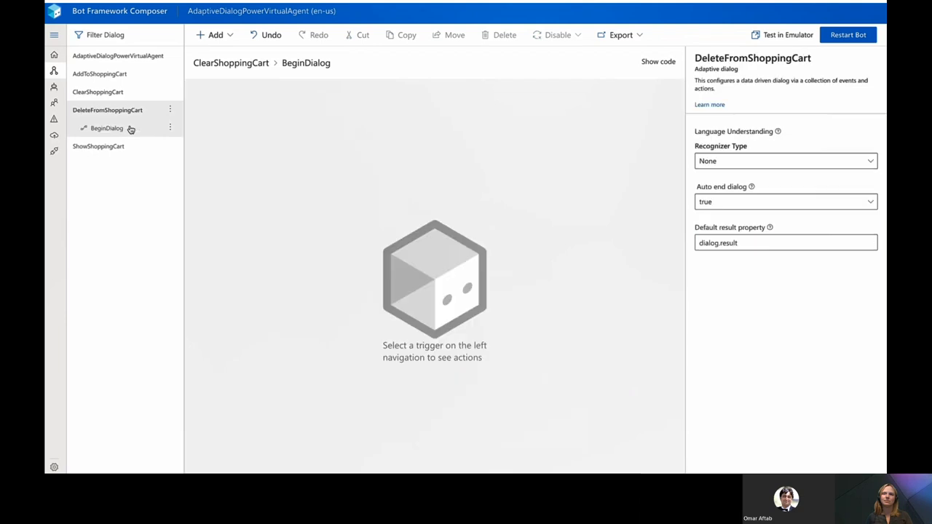
click(108, 128)
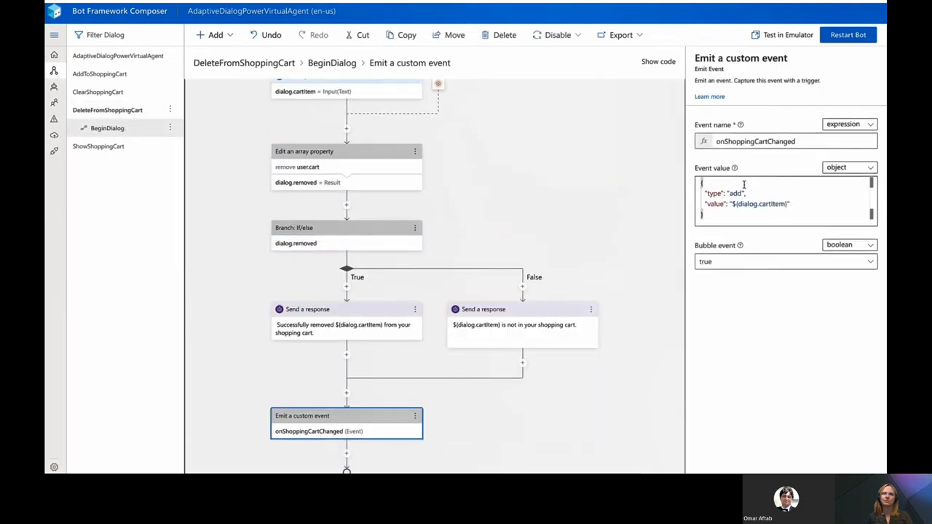
text(remove)
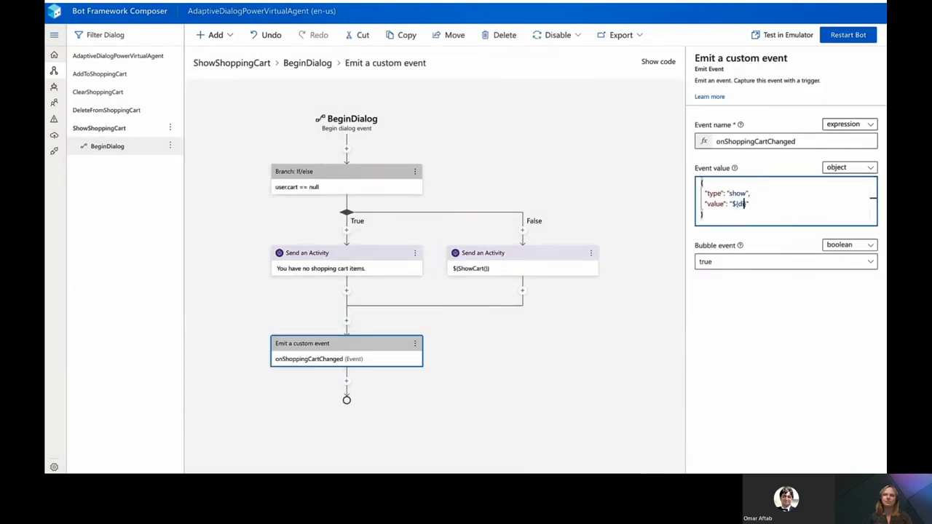
text(${user.cart})
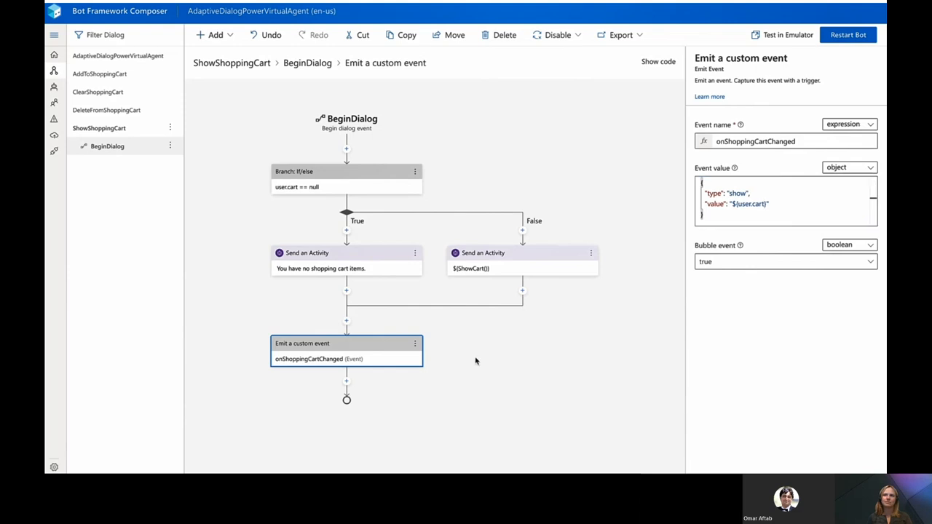
Step: Create a Custom events trigger named onShoppingCartChanged in the main dialog
click(119, 55)
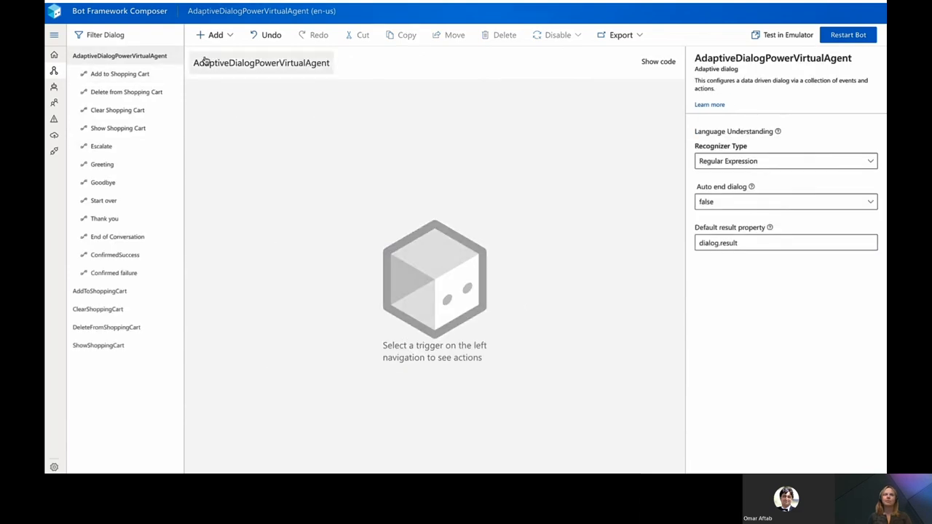
click(211, 35)
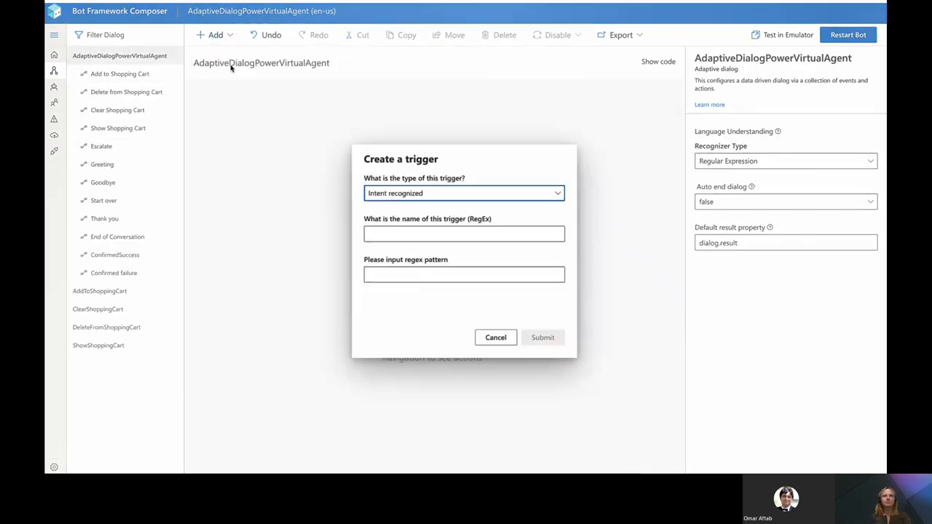
click(463, 192)
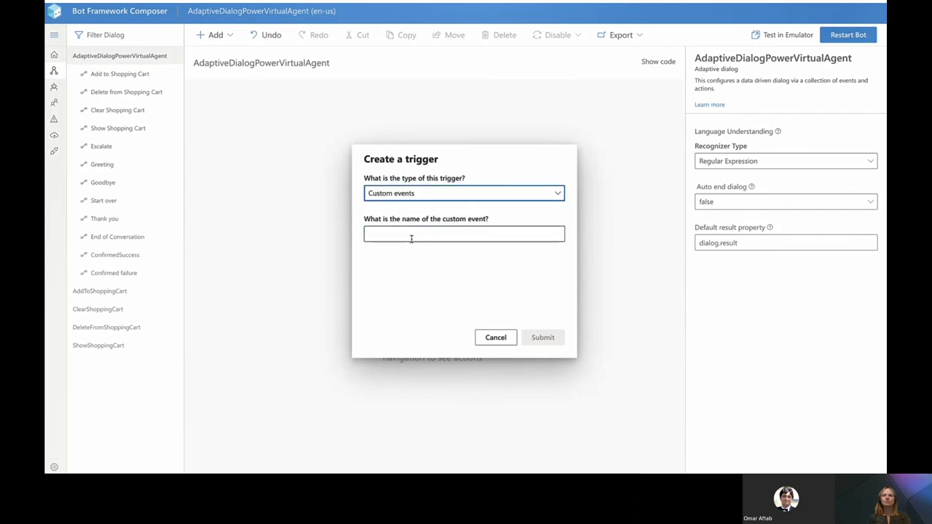
text(onShoppi)
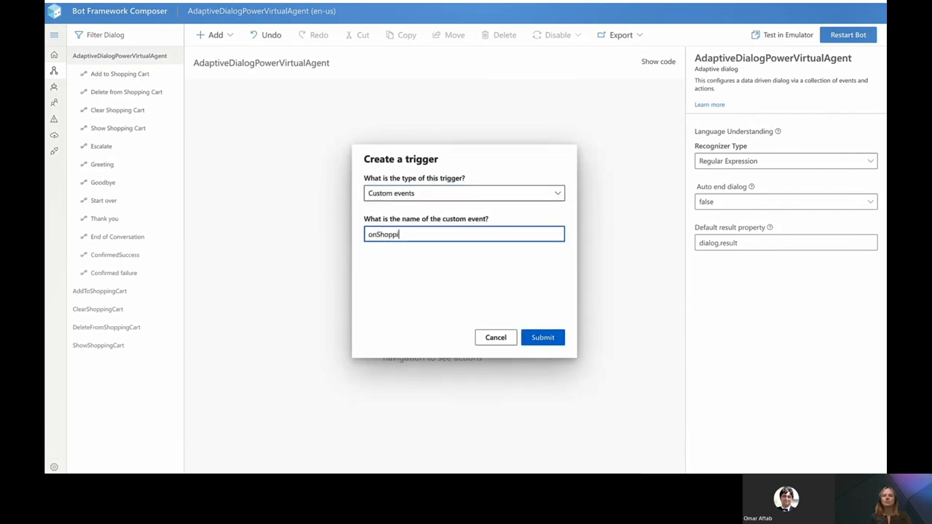
text(ngCartChanged)
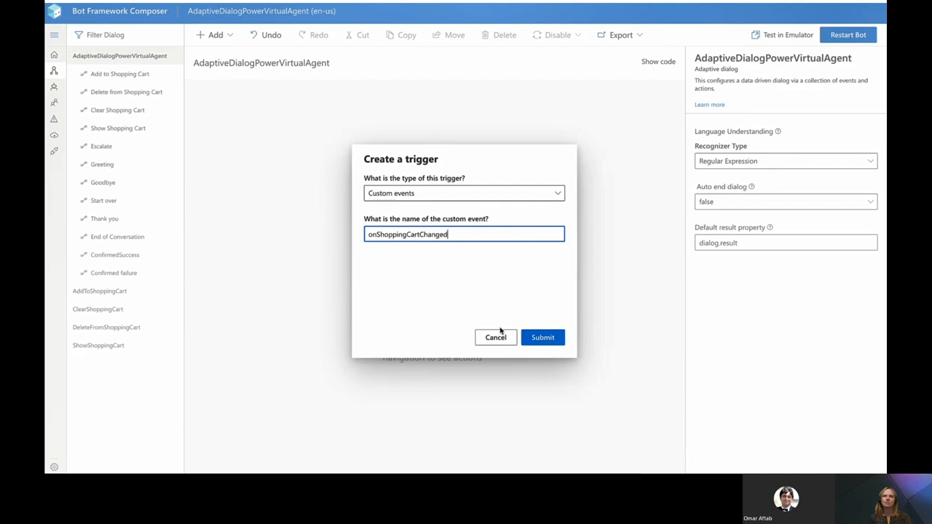
click(542, 338)
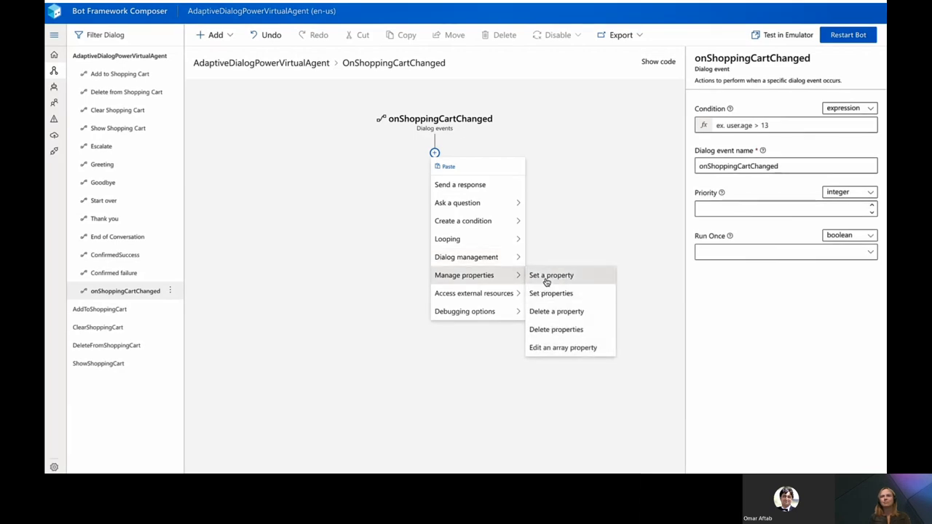
Step: Set dialog.action to an object holding the event's type and value
click(551, 275)
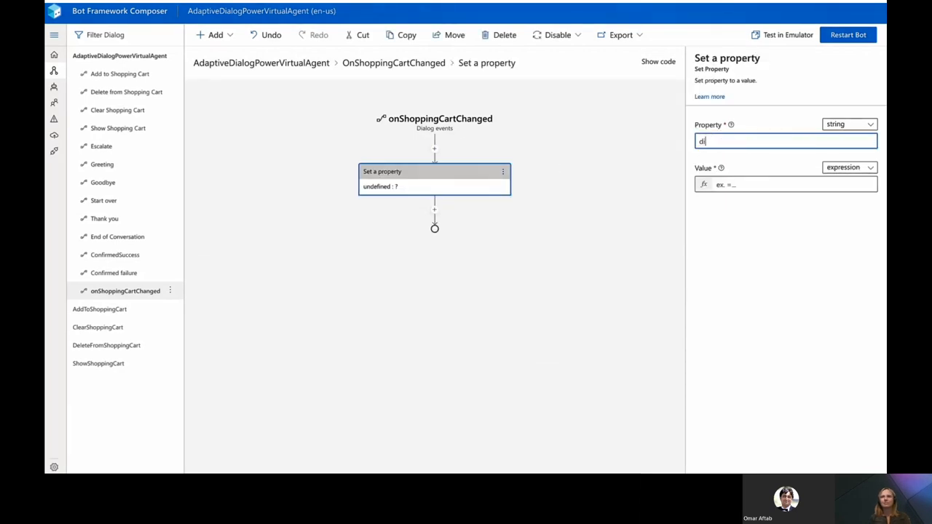
click(848, 166)
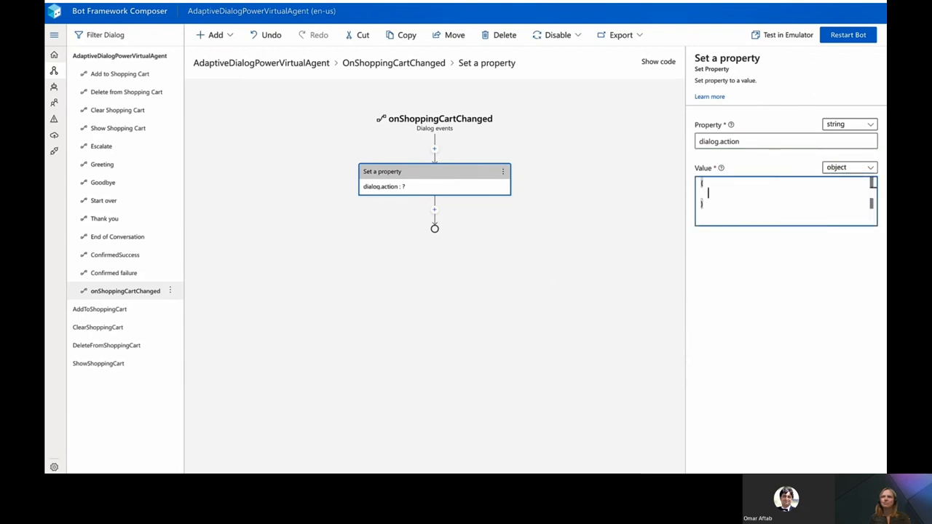
text("type": "${turn.dialogEvent.type}",)
text("value": "${turn.dialogEvent.val}")
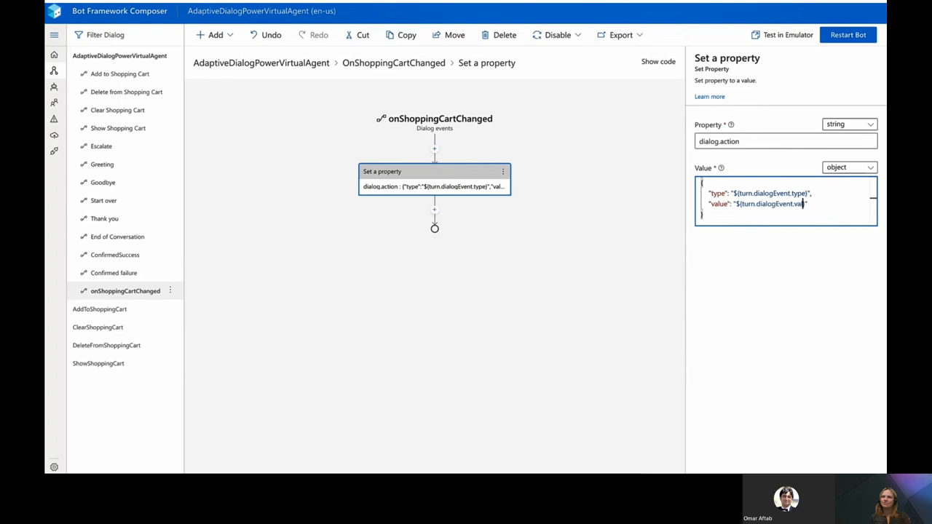
Step: Add a second Set a property: conversation.lastCartAction = =dialog.action
click(434, 210)
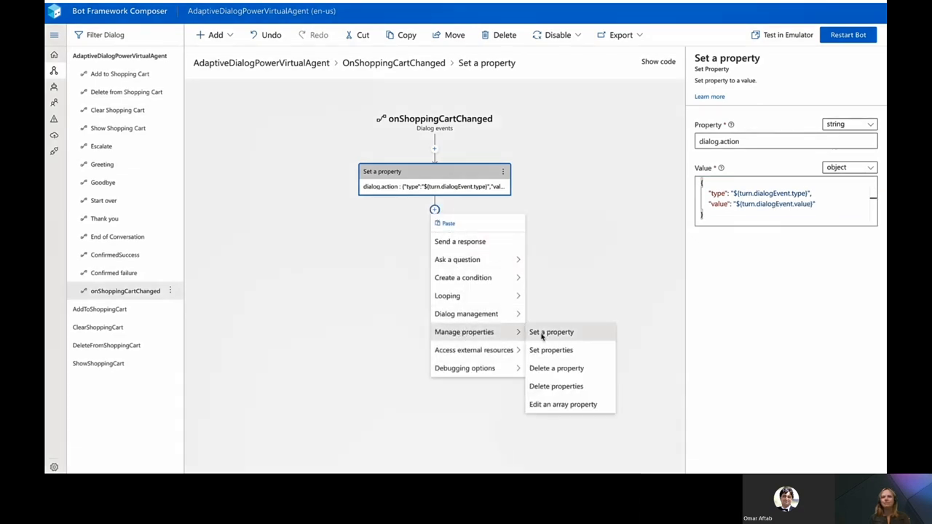
click(551, 332)
text(conversation.lastCartAction)
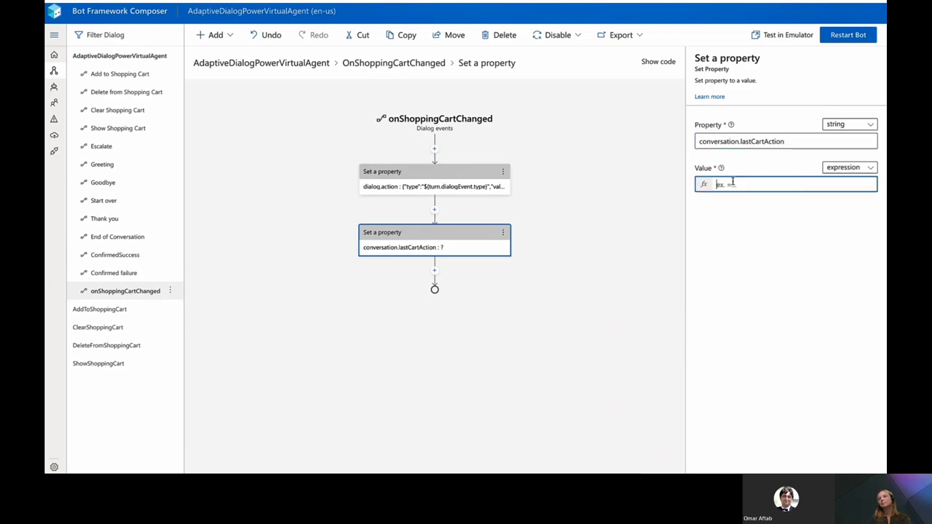
text(=dialog.ac)
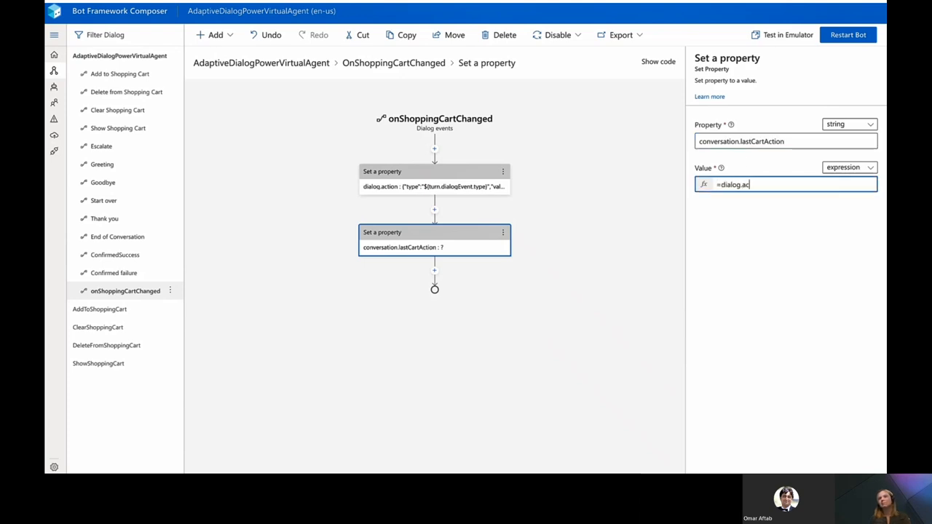
text(tion)
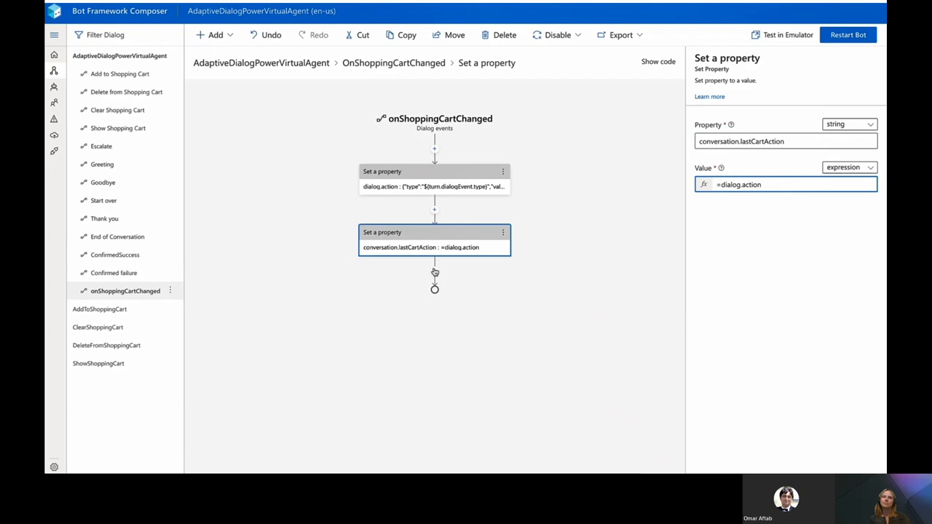
click(434, 270)
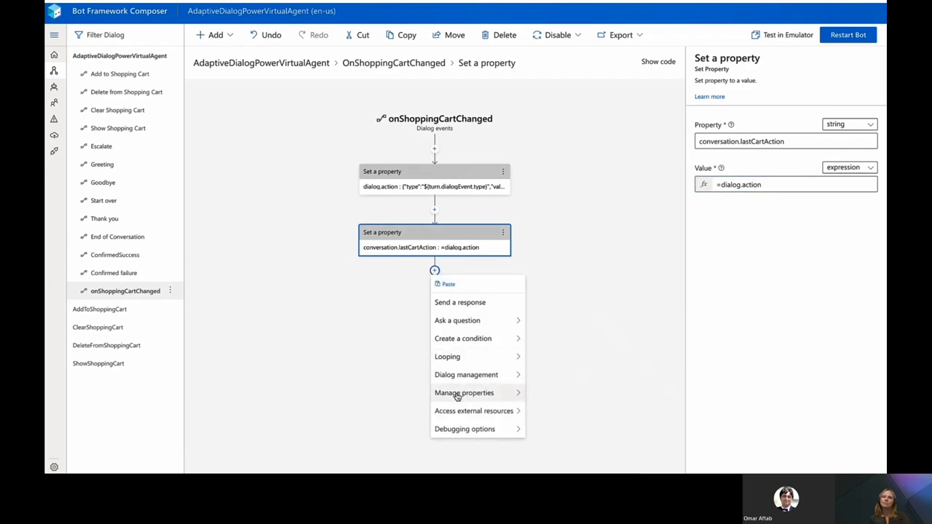
Step: Add an Edit an array property action pushing =dialog.action onto conversation.cartHistory
click(463, 393)
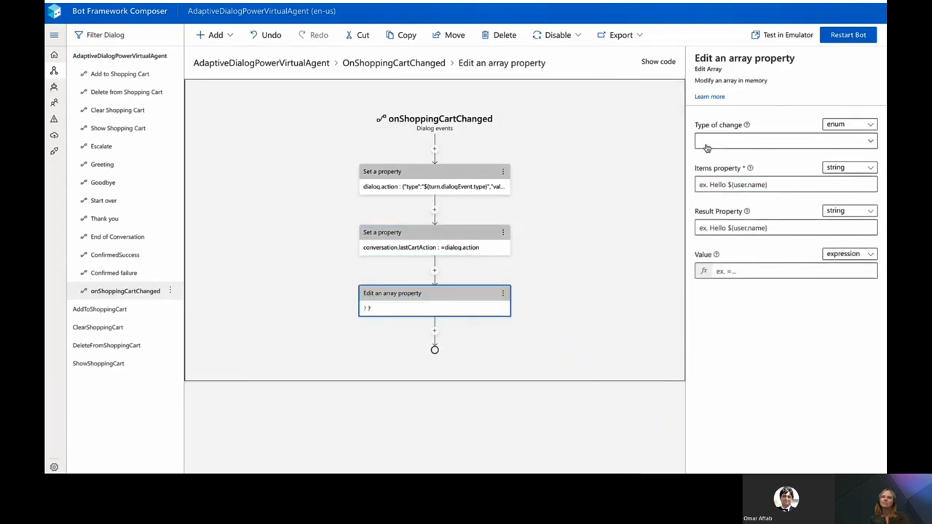
click(785, 140)
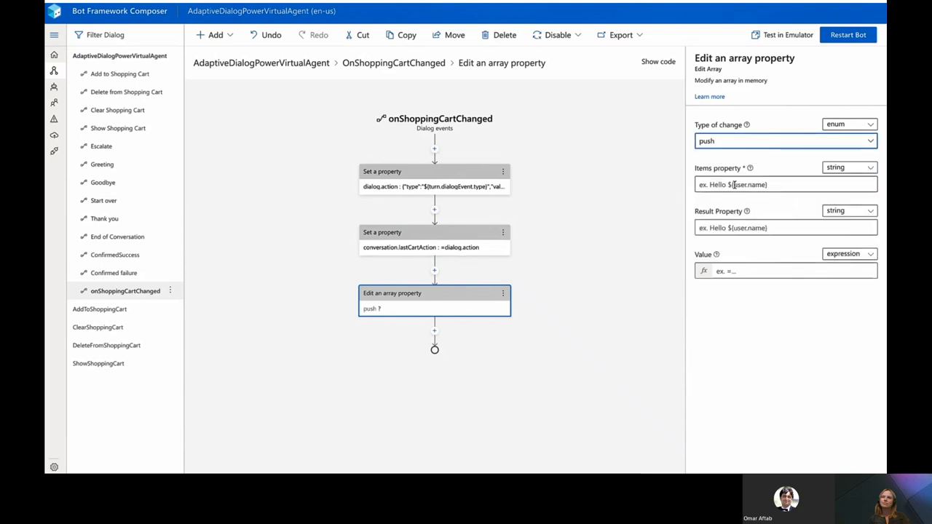
text(conversation.cartHistory)
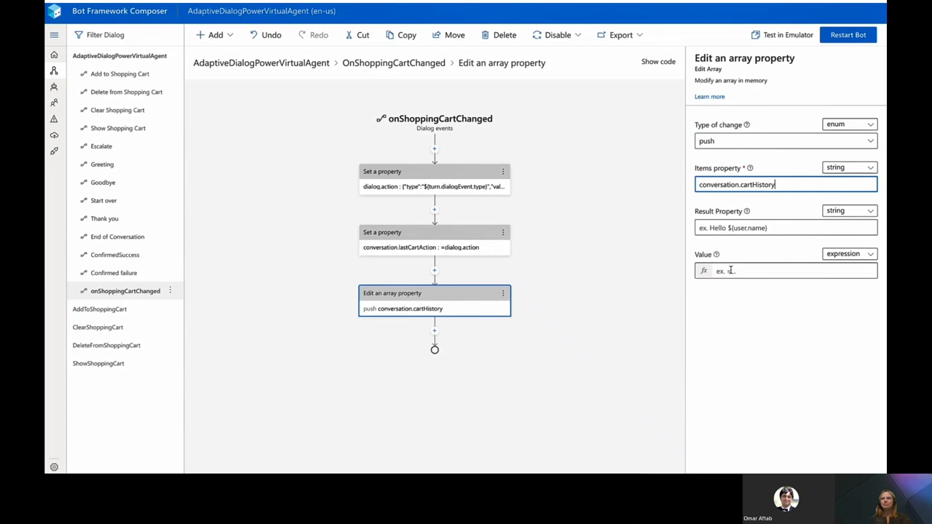
text(=dialog.action)
text(HandleShopp)
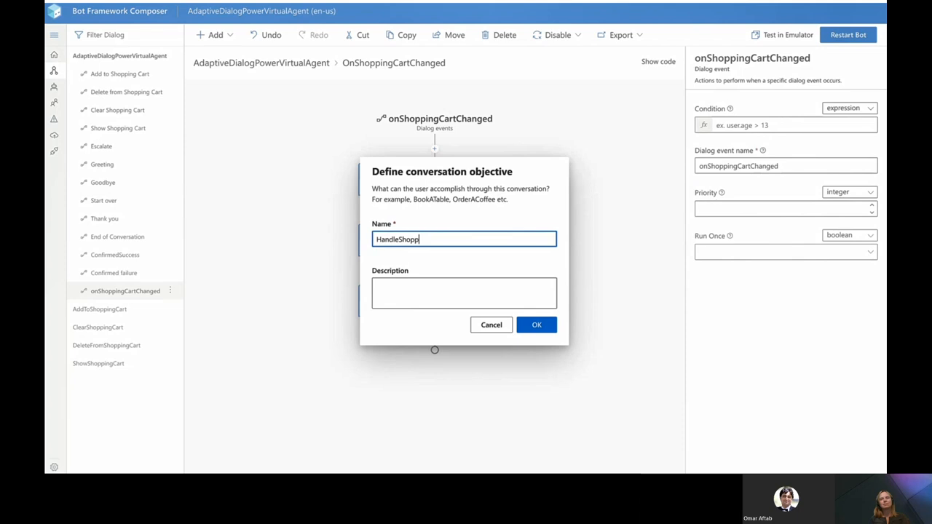
Step: Name the new dialog HandleShoppingCartChanged and confirm the move of the trigger's actions into it
text(ingCartChanged)
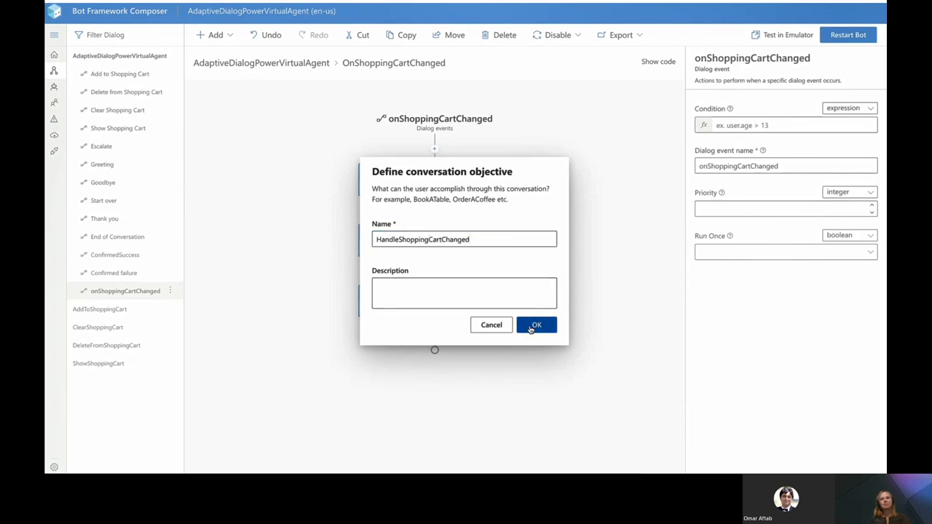
click(536, 325)
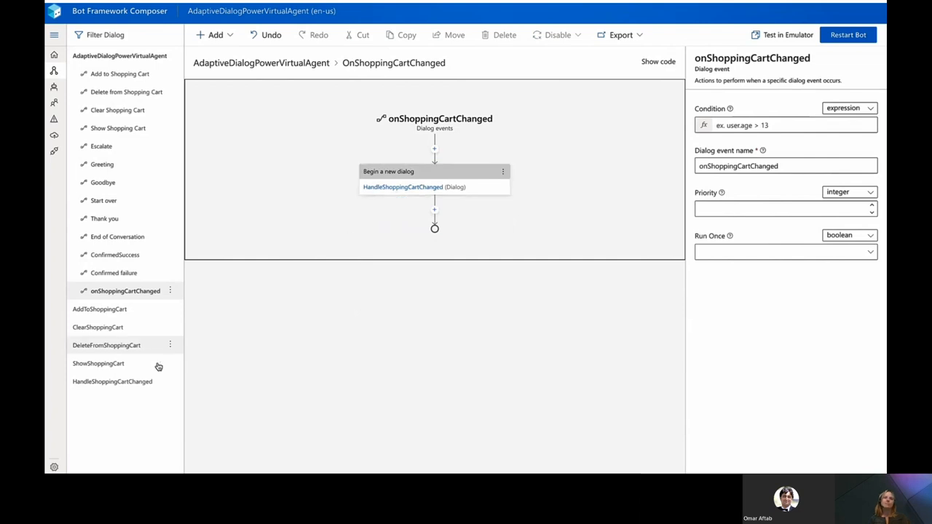
Step: Review the HandleShoppingCartChanged BeginDialog flow, checking its code view and returning to the visual flow
click(112, 382)
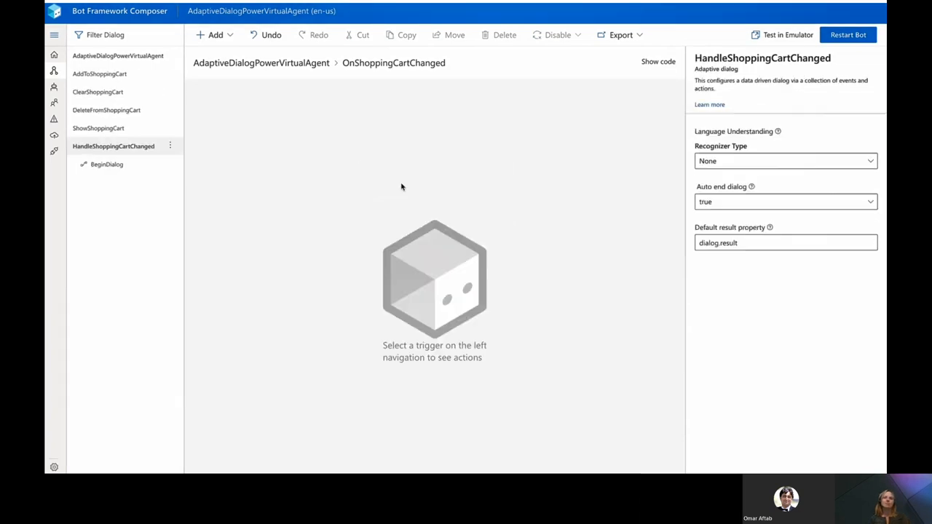
click(106, 163)
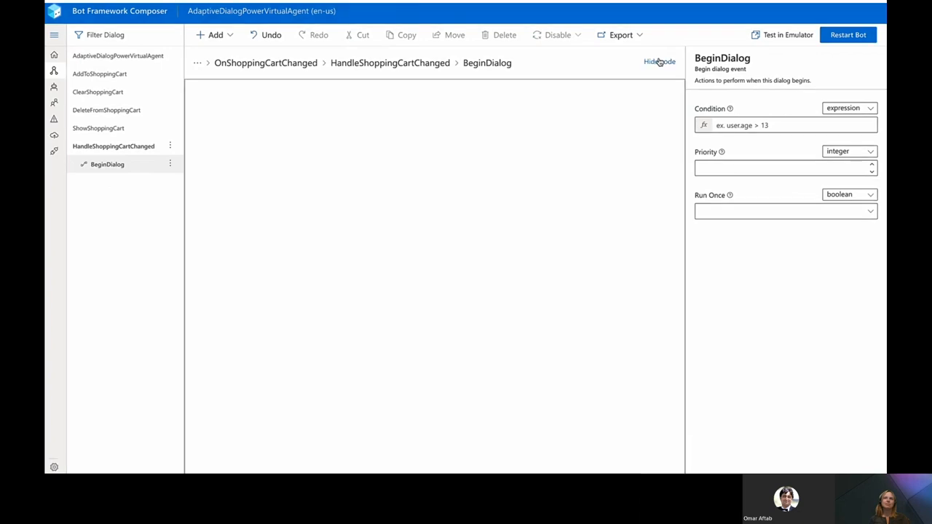
click(659, 61)
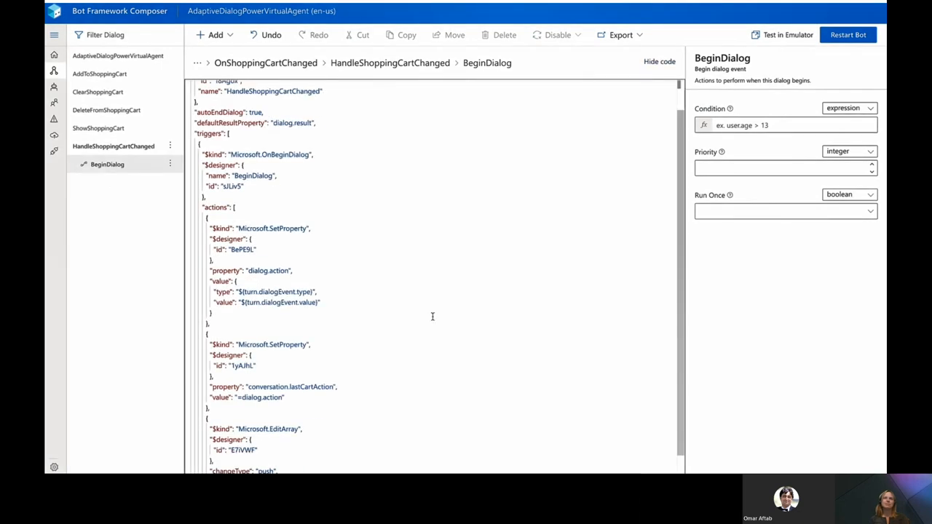
click(659, 61)
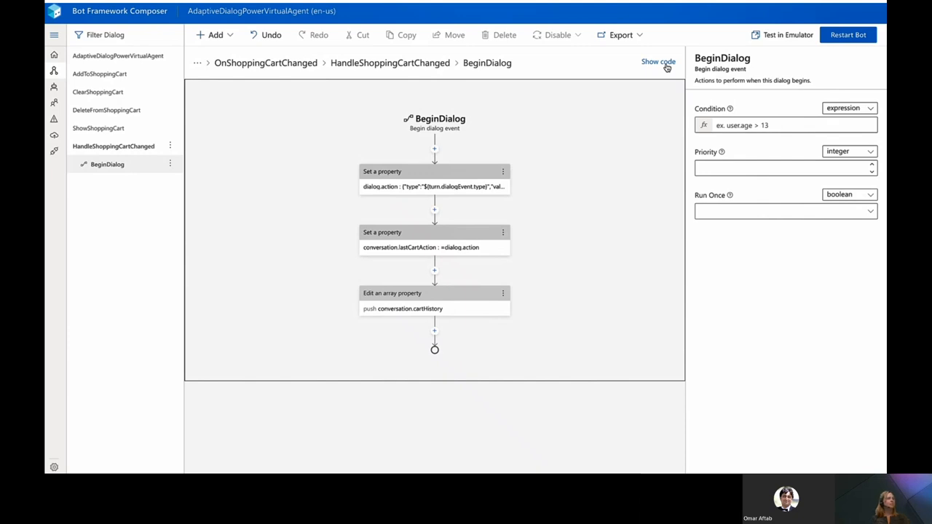
Step: Create a publish profile named PowerVirtualAgents with destination Publish bot to Power Virtual Agents
click(52, 139)
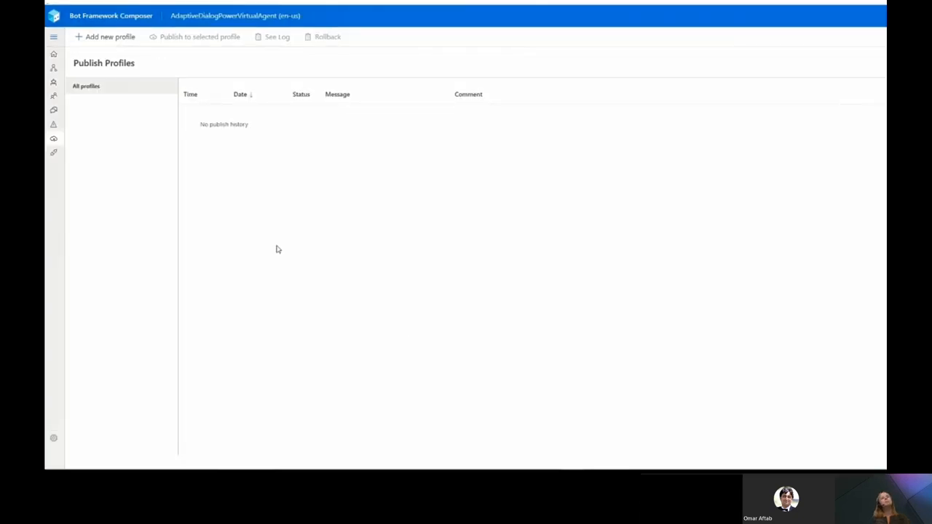
click(109, 36)
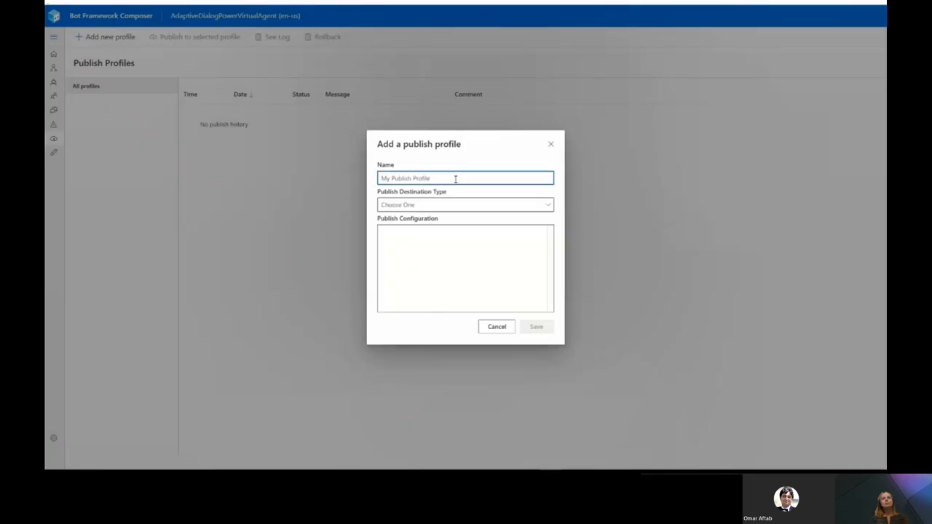
text(PowerVirtualAgents)
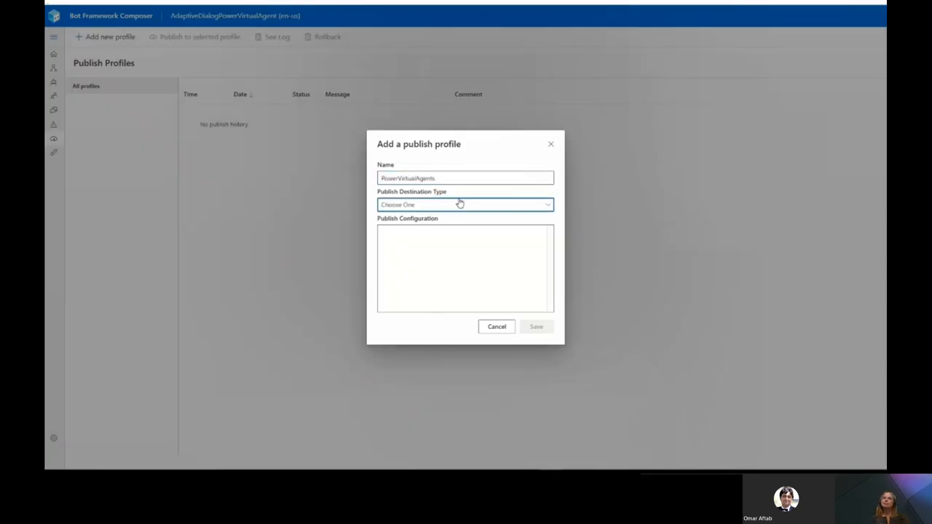
click(466, 204)
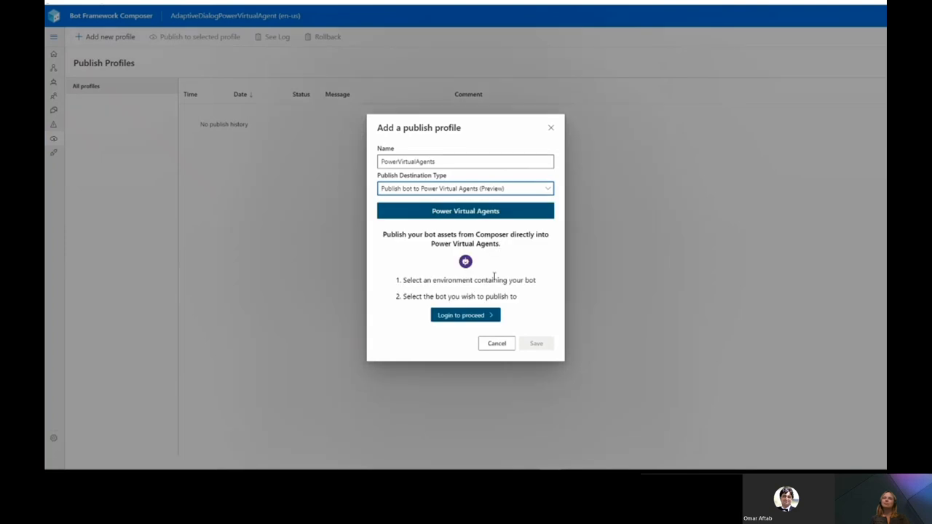
Step: Sign in with the chosen account to reach the Power Virtual Agents environment
click(467, 314)
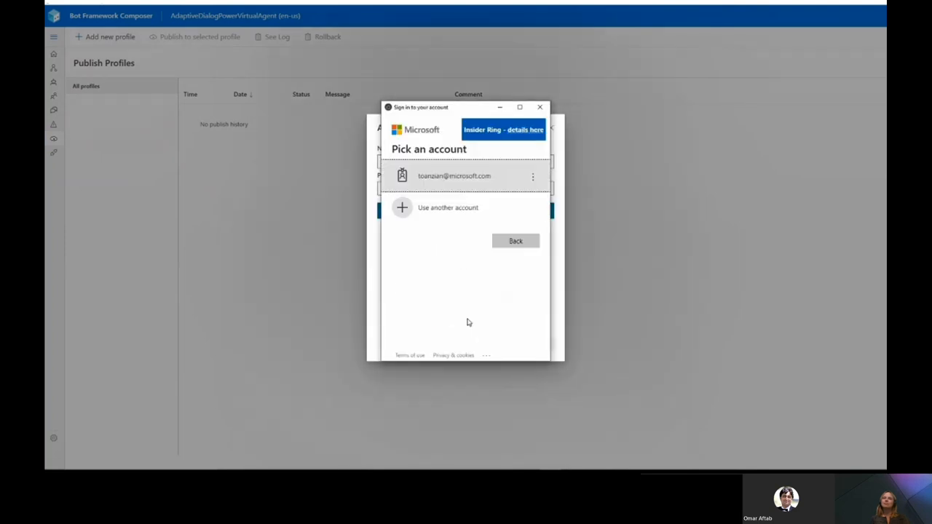
click(454, 175)
text(Initial p)
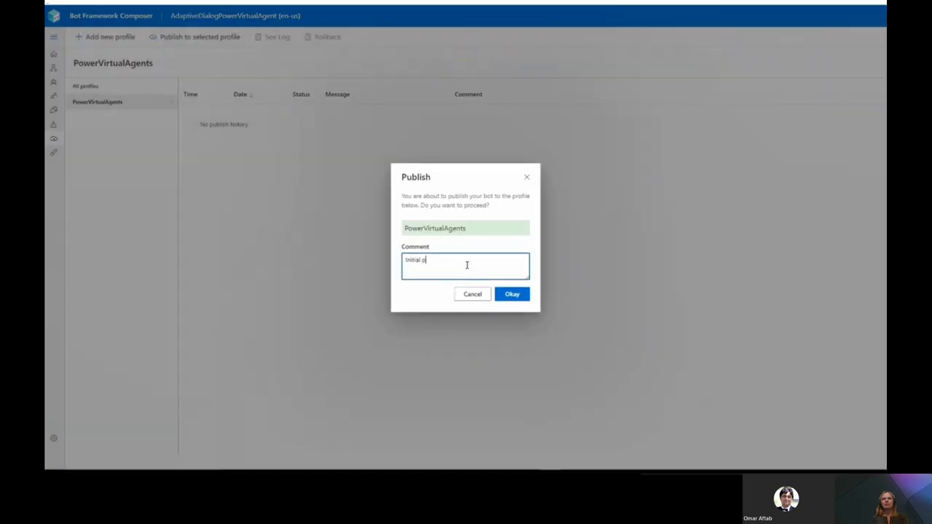
click(513, 294)
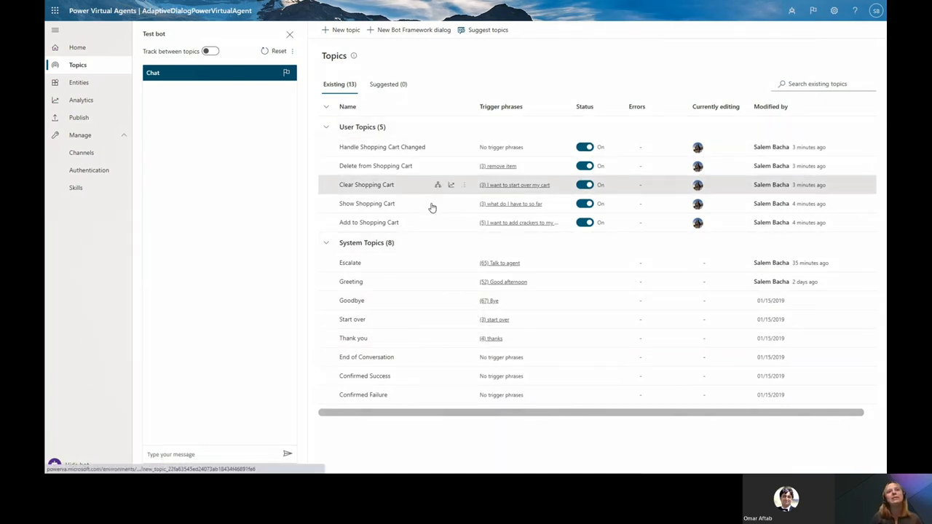
mouse_move(439, 225)
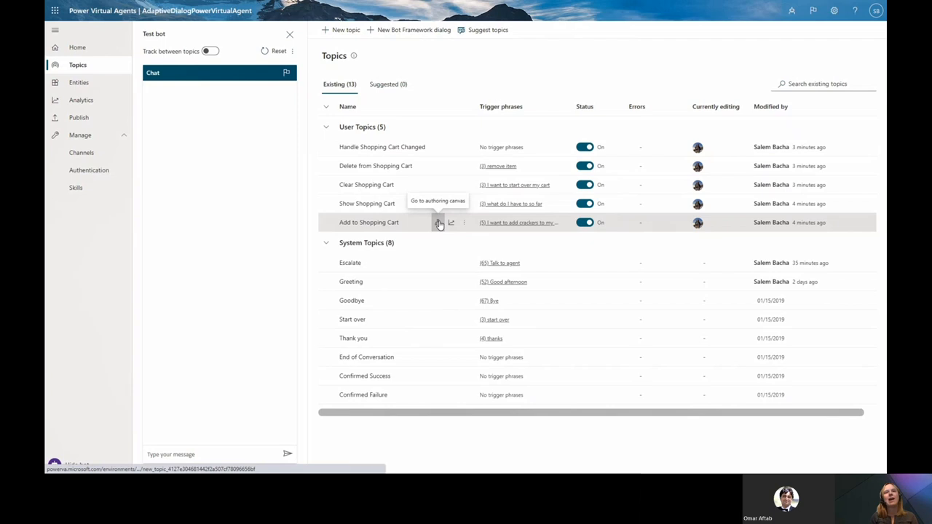
Step: Show the Add to Shopping Cart topic's trigger phrases and its linked addToShoppingCart Bot Framework dialog
click(440, 222)
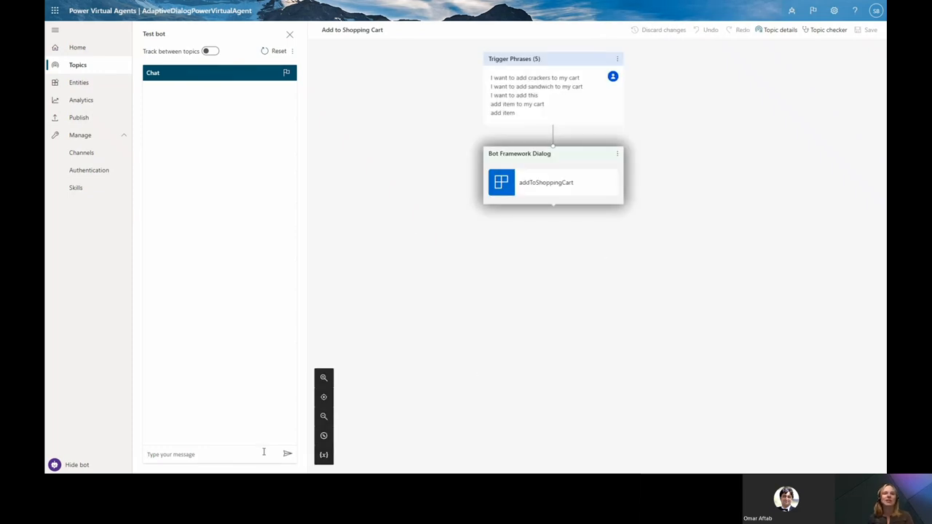
Step: Ask the test bot 'I want to add an item' (eggs), then 'show me my cart' to see eggs listed
text(I want to add)
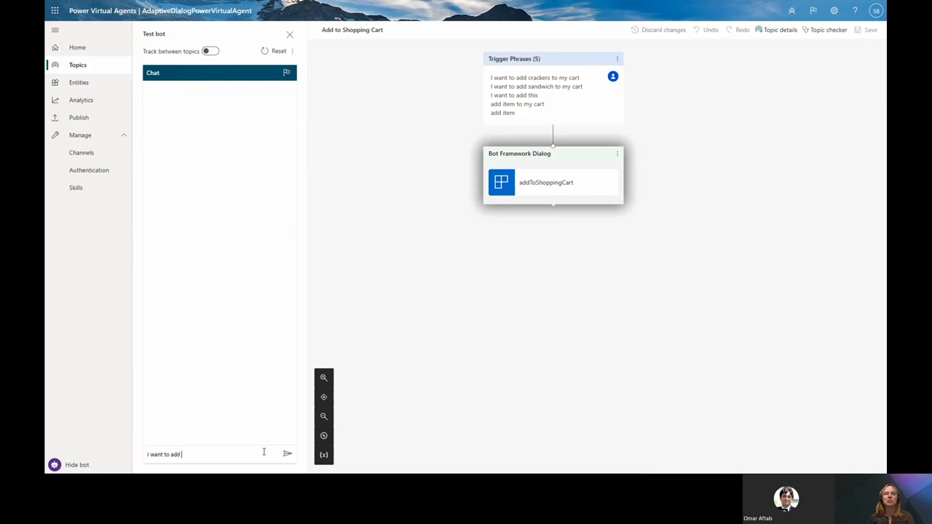
text(an item)
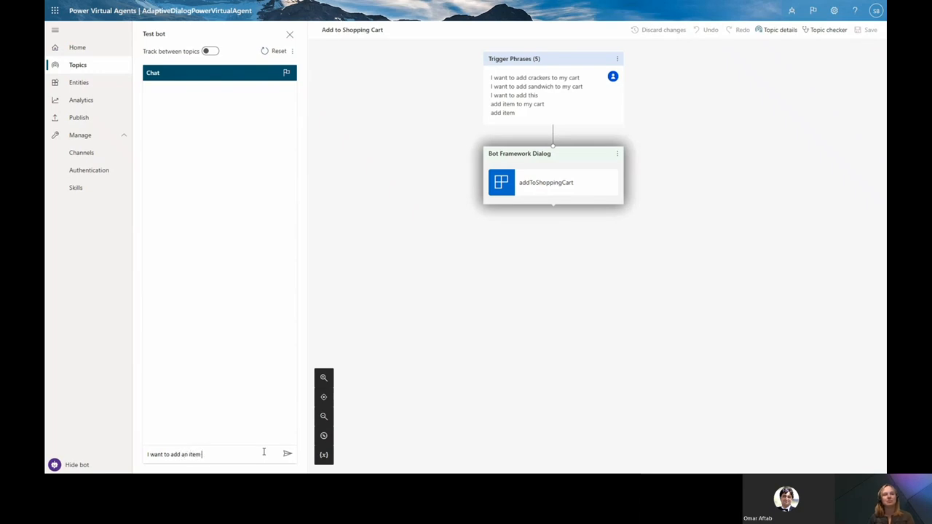
click(289, 455)
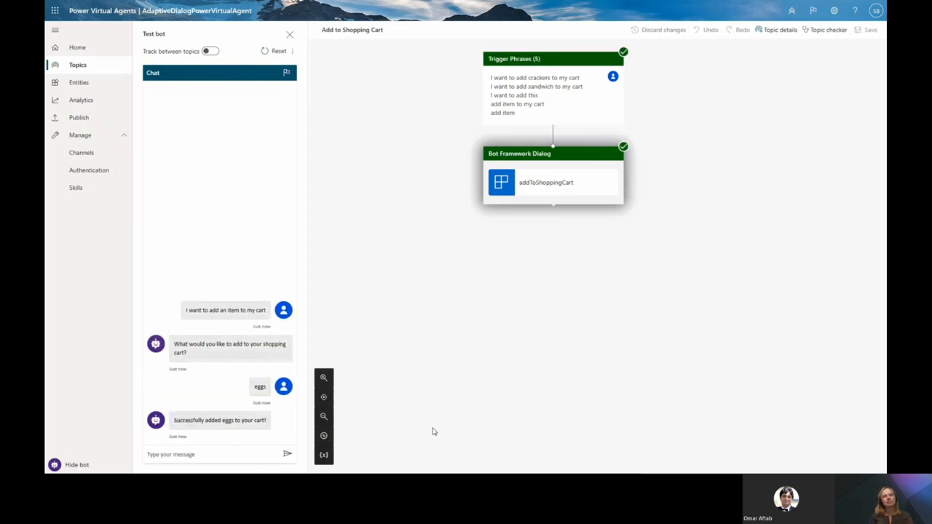
text(show me m)
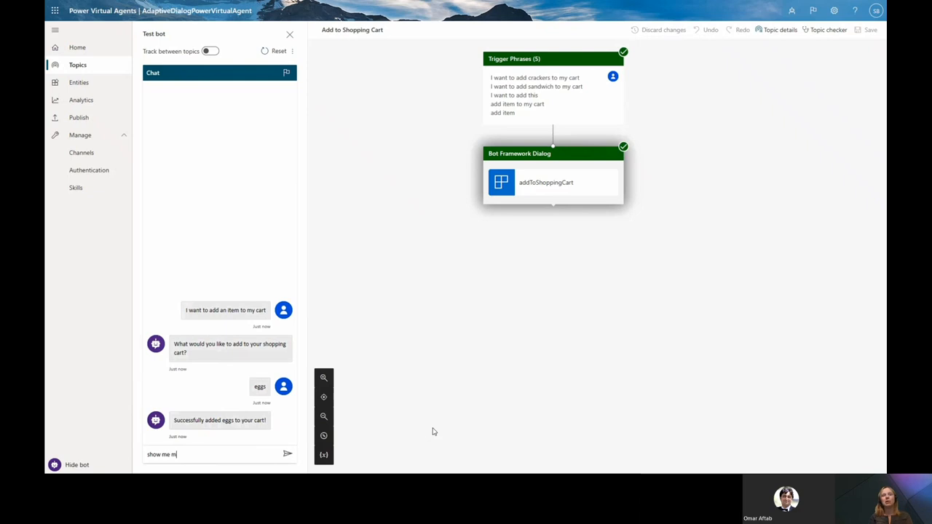
click(288, 454)
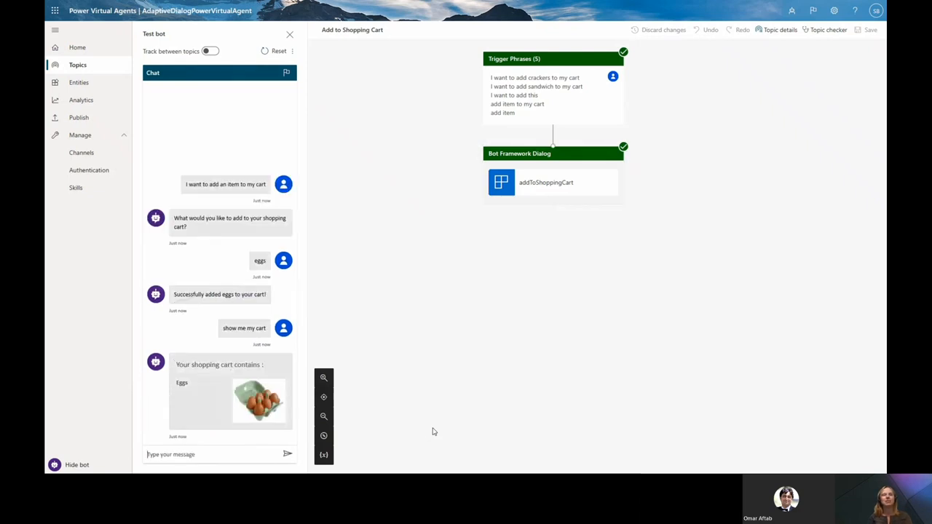
Step: Ask the test bot 'I want to add another item' to add bread to the cart
text(I want to)
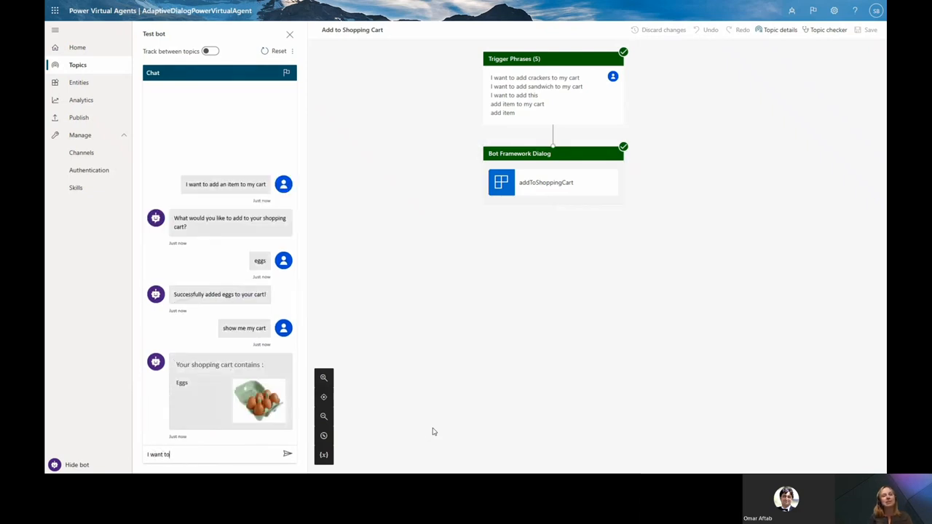
text(add another item)
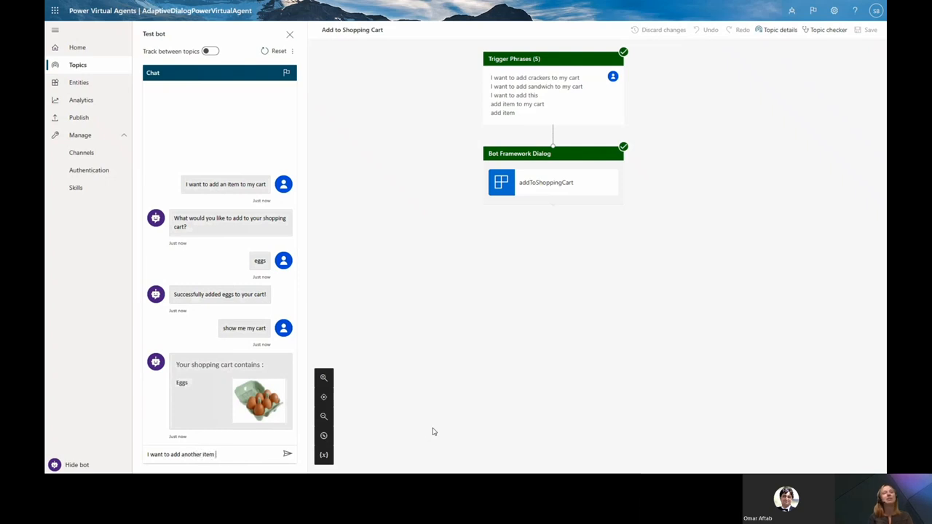
click(288, 454)
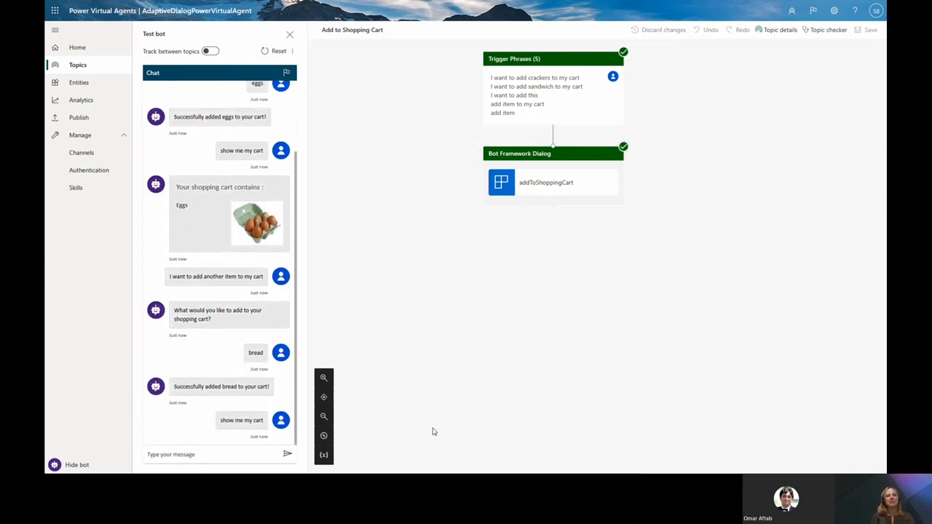
Step: Ask the test bot 'I want to remove an item from my cart' and answer eggs
scroll(down, 3)
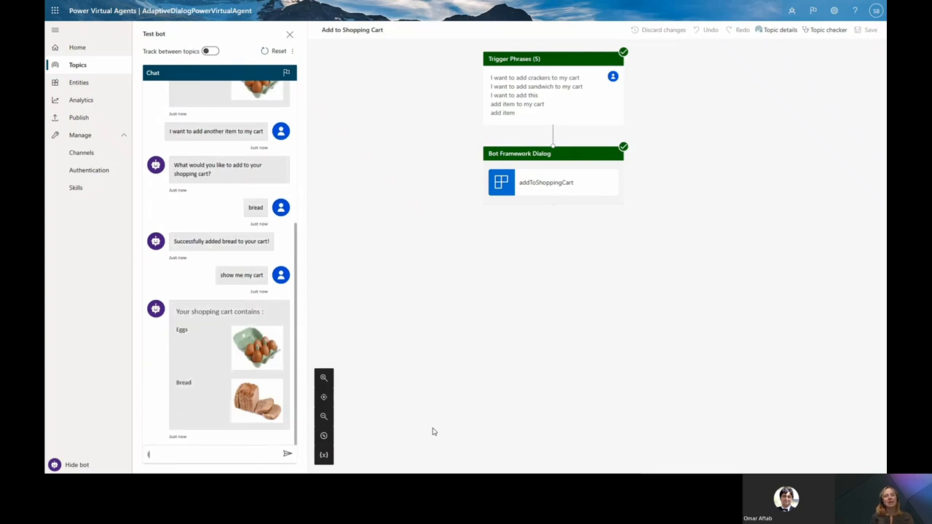
text(I want to remove a)
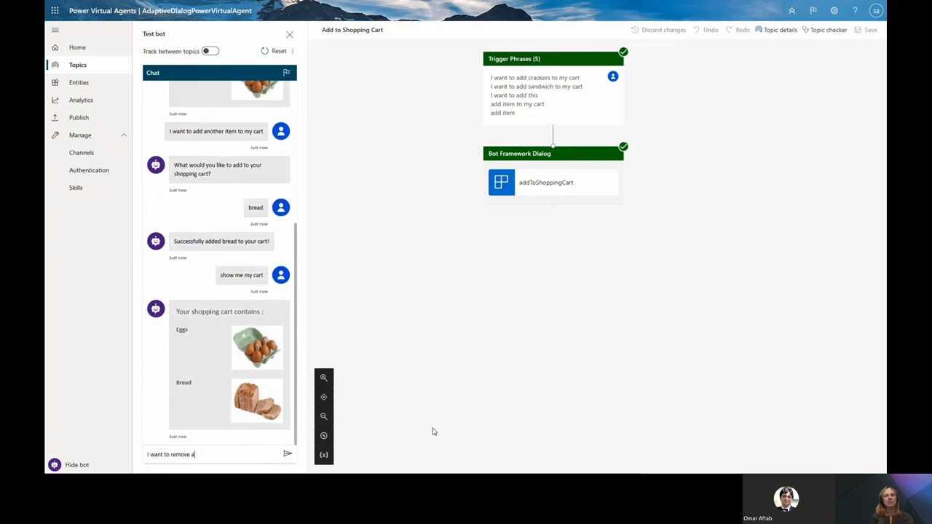
text(n item from my)
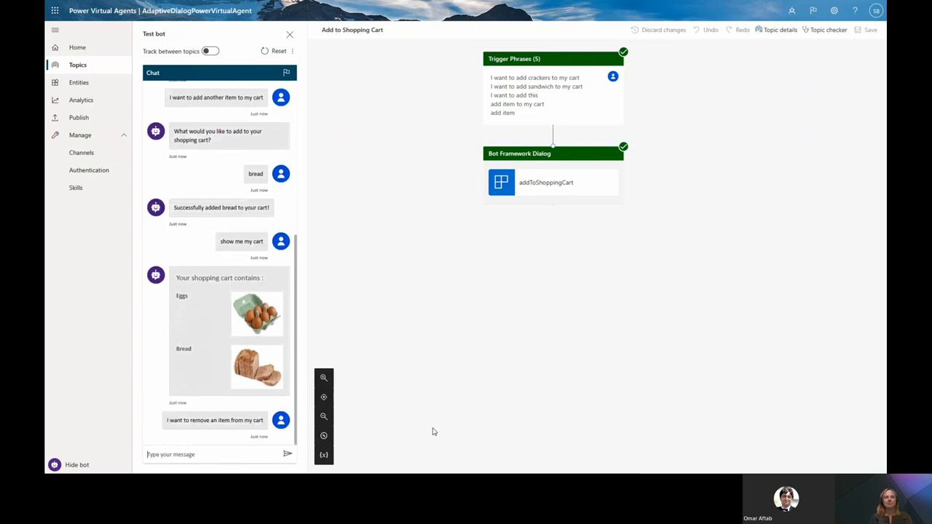
scroll(down, 3)
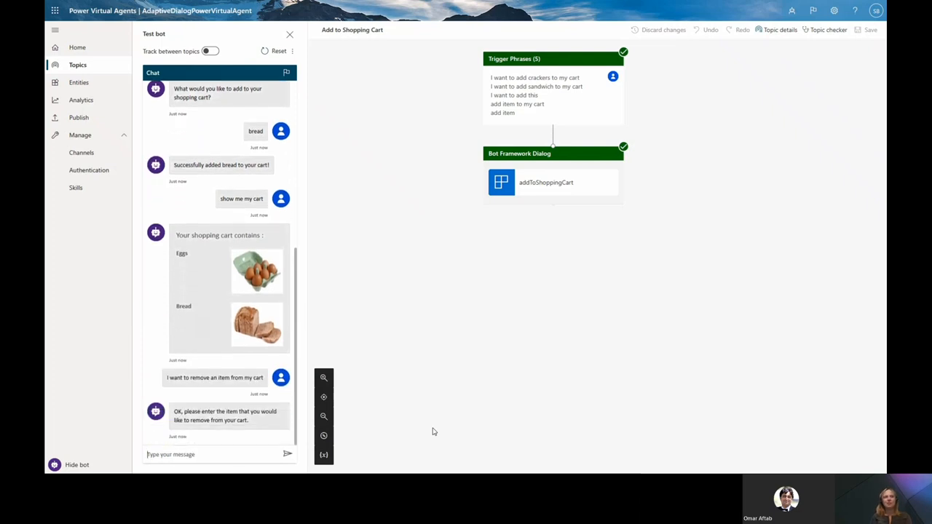
scroll(down, 3)
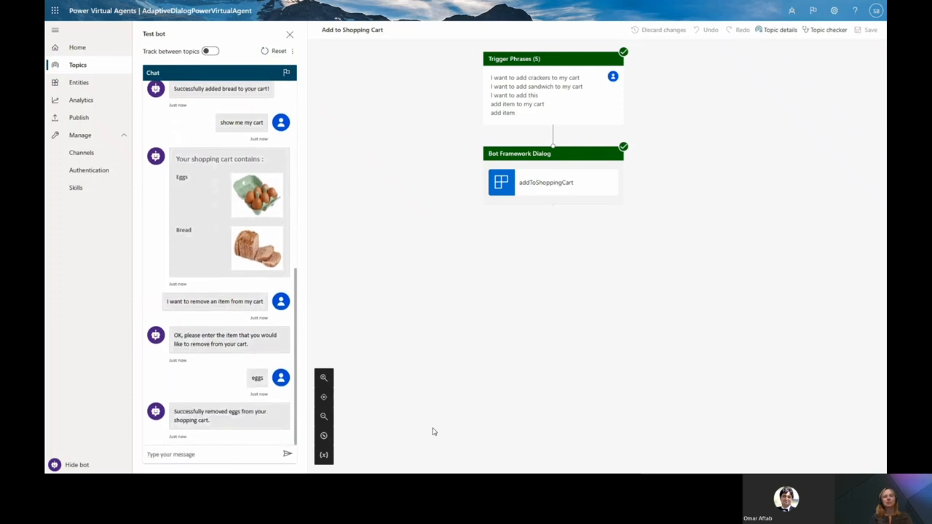
Step: Ask the test bot to show the cart, confirming it now holds only bread
text(show)
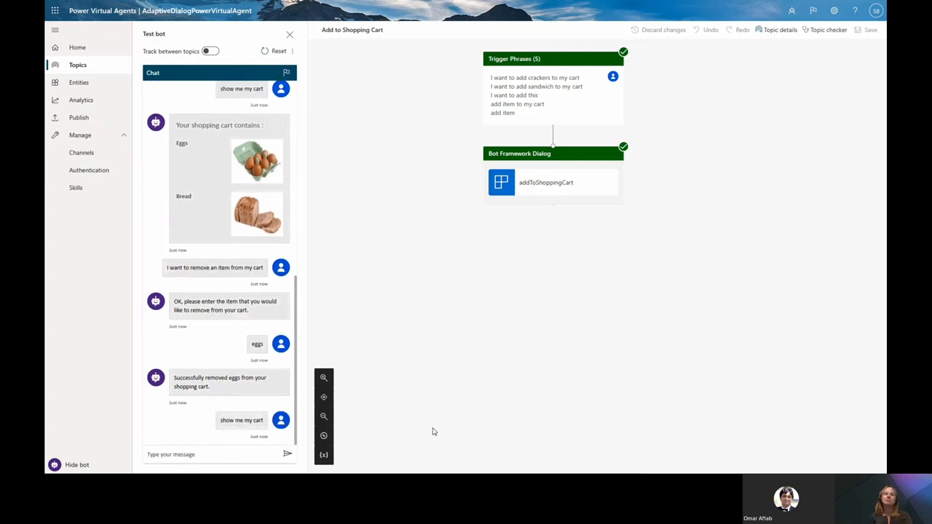
scroll(down, 3)
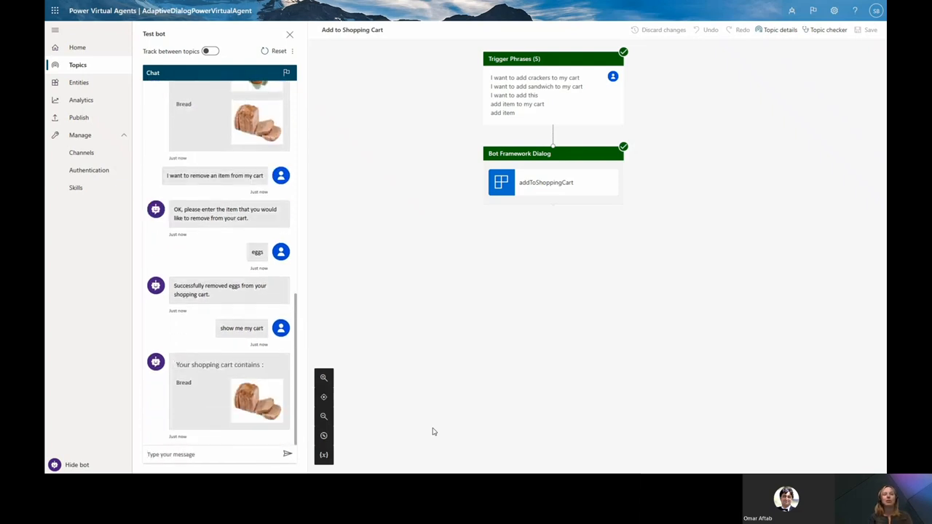
scroll(up, 3)
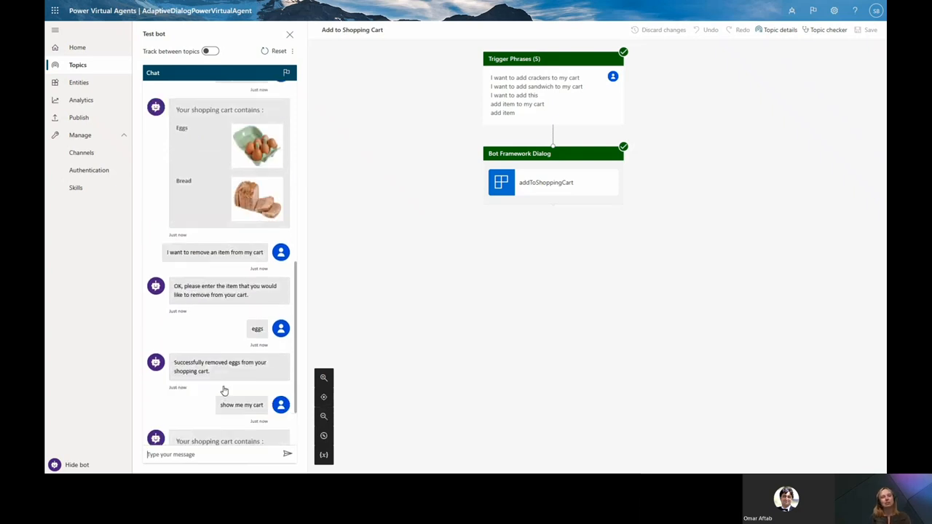
scroll(down, 3)
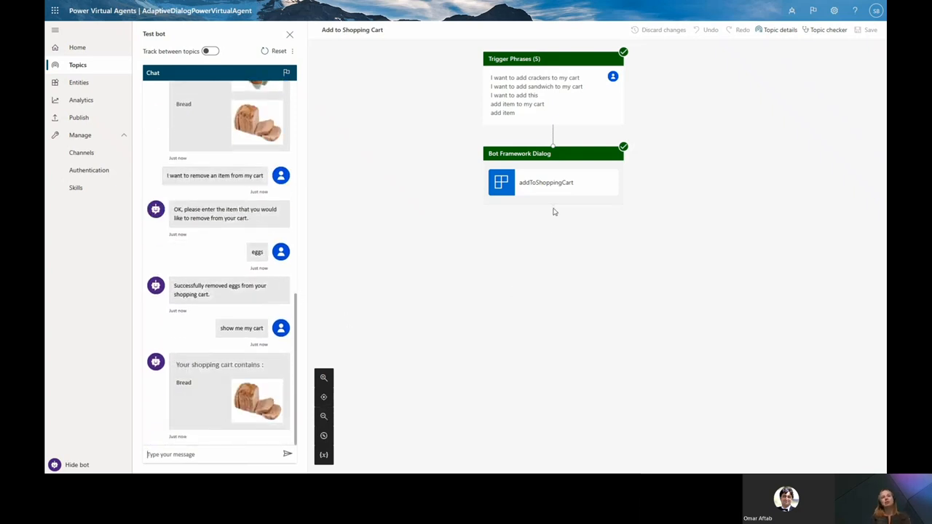
click(552, 183)
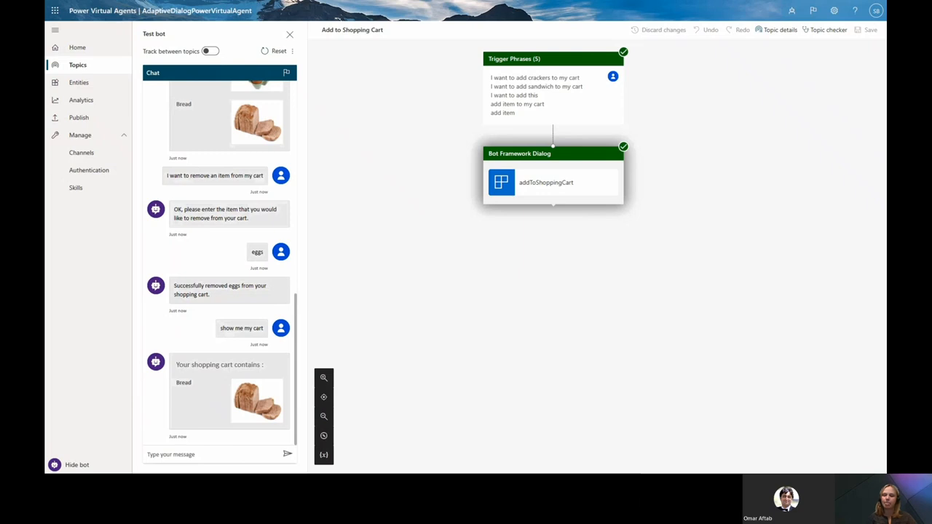
Step: Return to the Topics list in Power Virtual Agents and move on to the closing resources slide
click(77, 64)
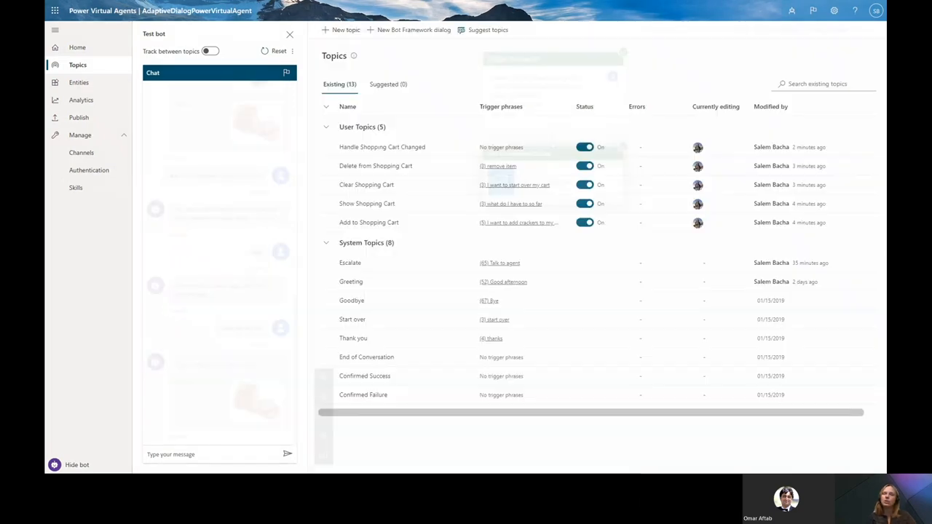
click(369, 221)
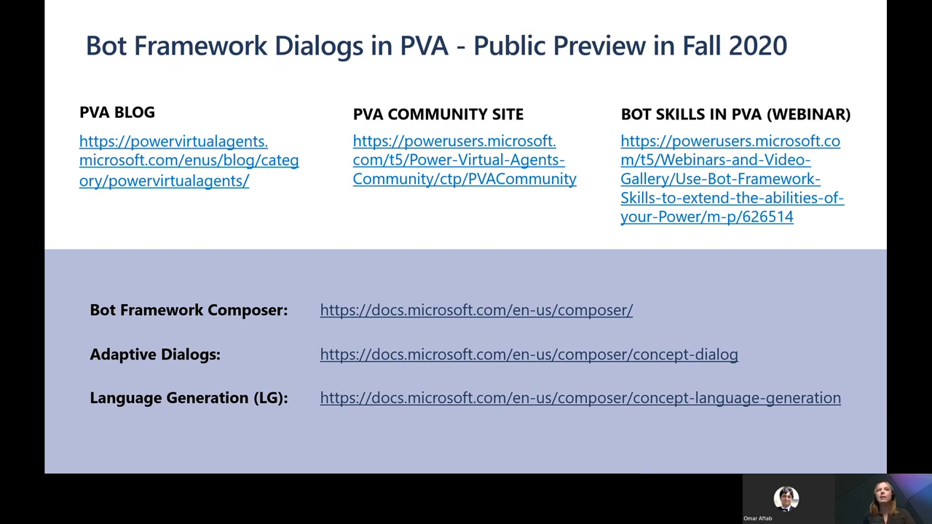
mouse_move(255, 210)
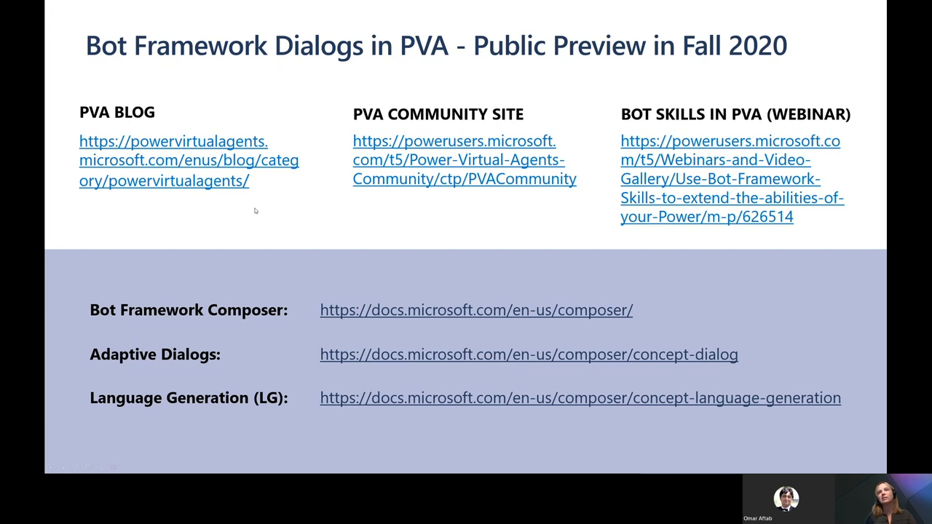